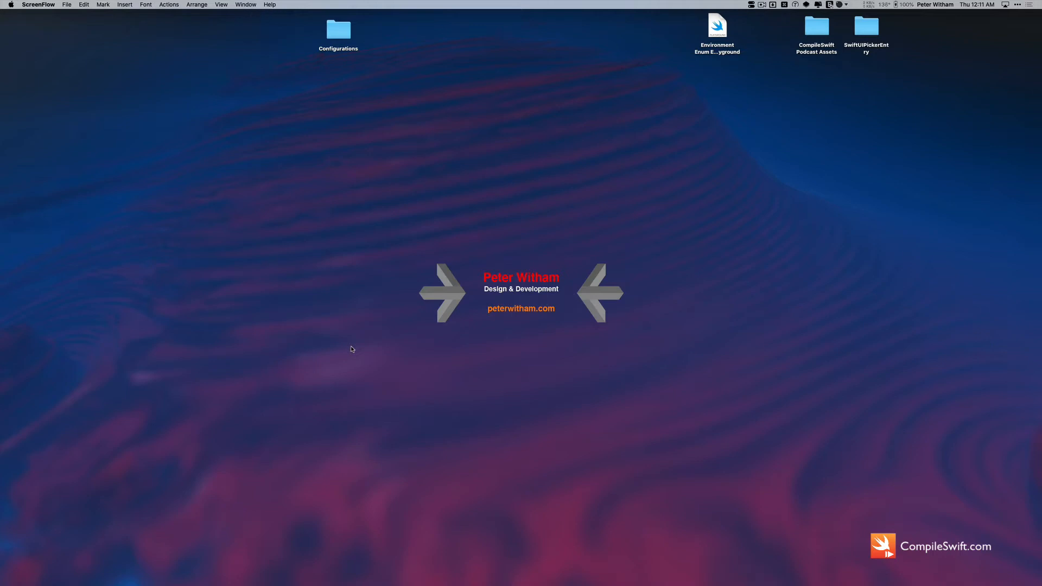
{"action": "mouse_move", "coordinate": [507, 509]}
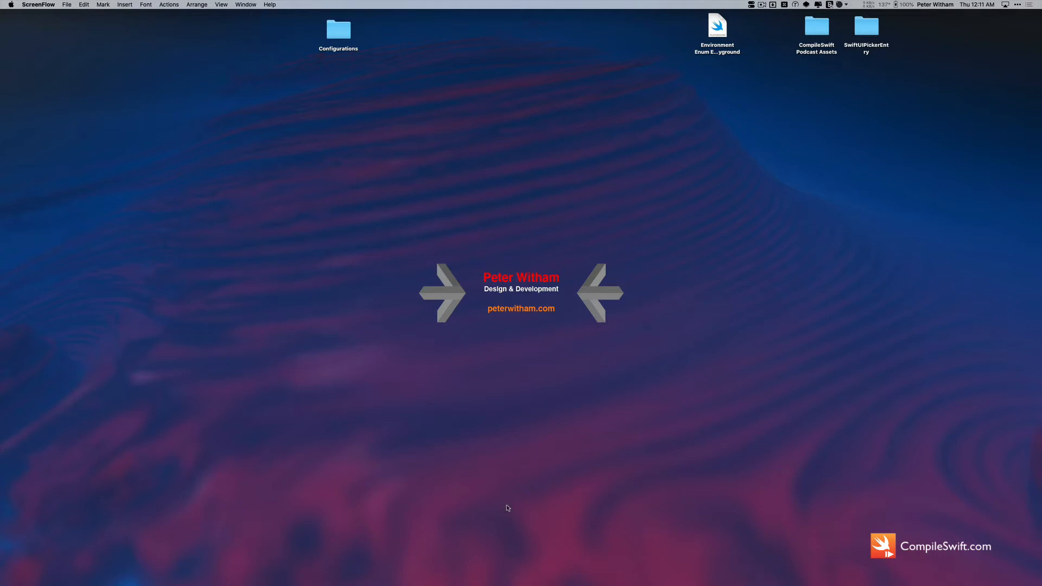
{"action": "mouse_move", "coordinate": [535, 560]}
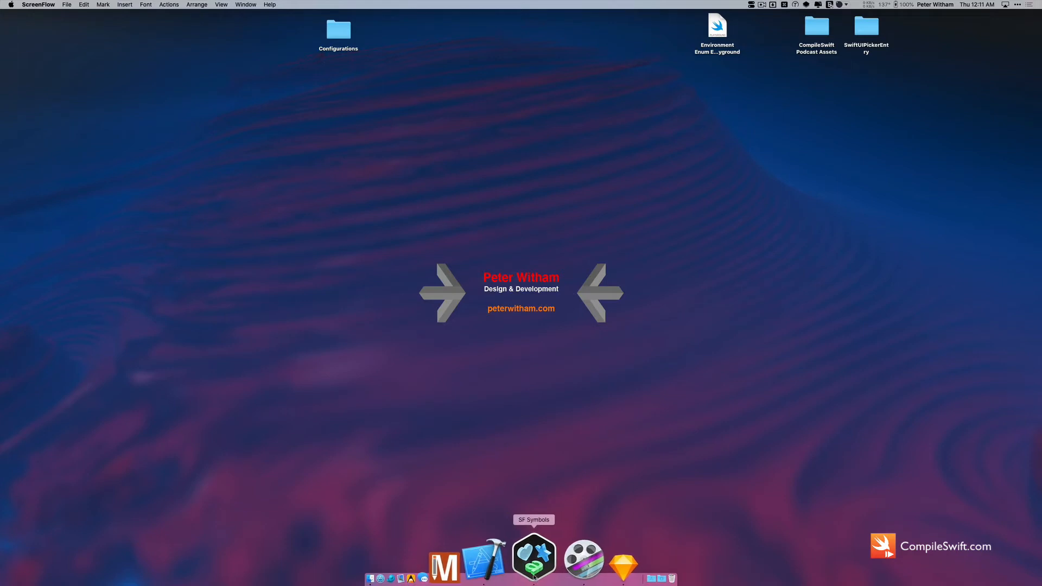
Step: Launch SF Symbols and start exporting the code symbol as the chevron.left.slash.chevron.right.svg template
{"action": "left_click", "coordinate": [535, 557]}
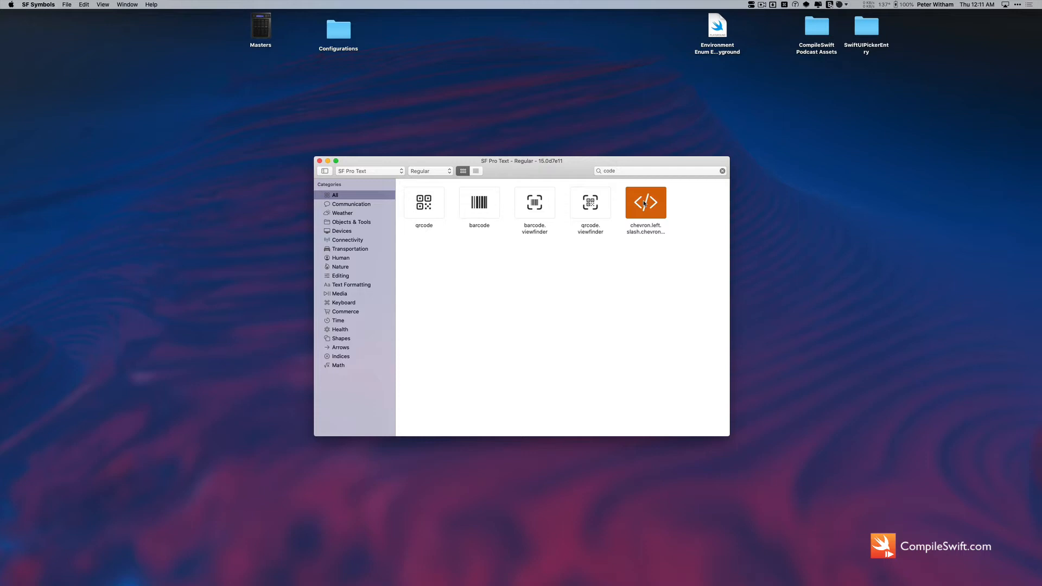
{"action": "mouse_move", "coordinate": [472, 221]}
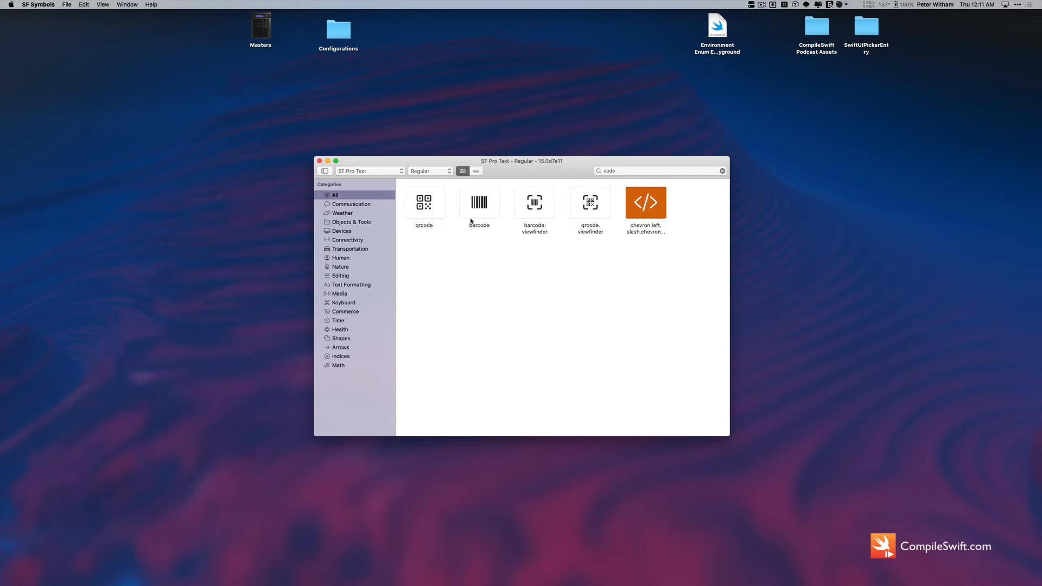
{"action": "left_click", "coordinate": [66, 4]}
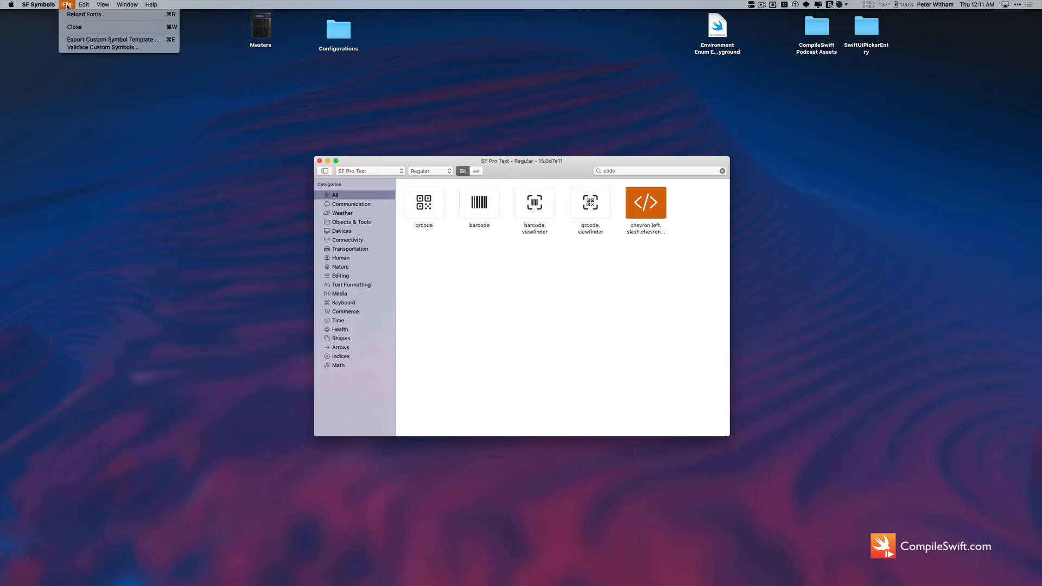
{"action": "mouse_move", "coordinate": [112, 39]}
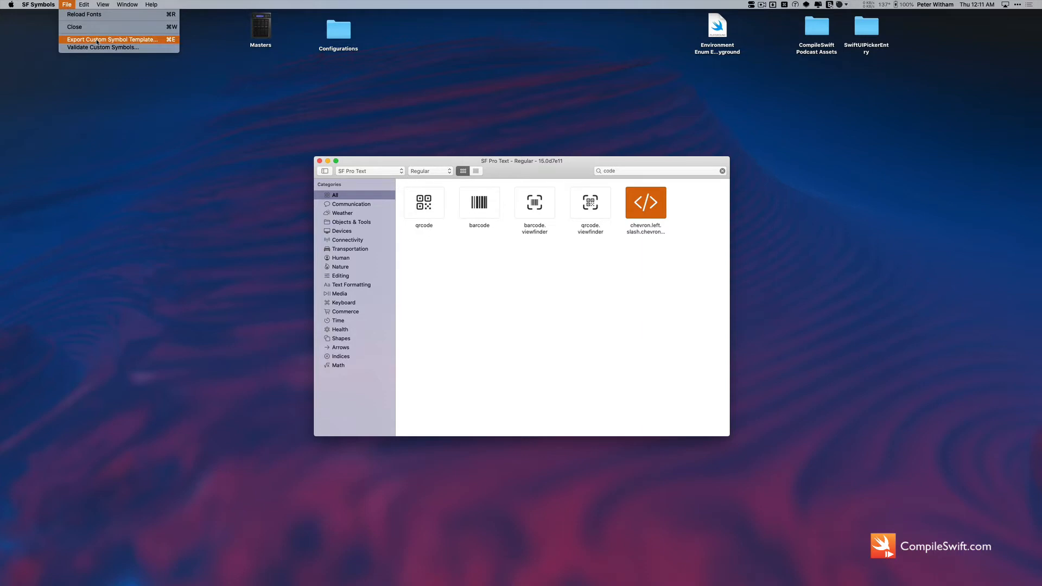
{"action": "left_click", "coordinate": [112, 39]}
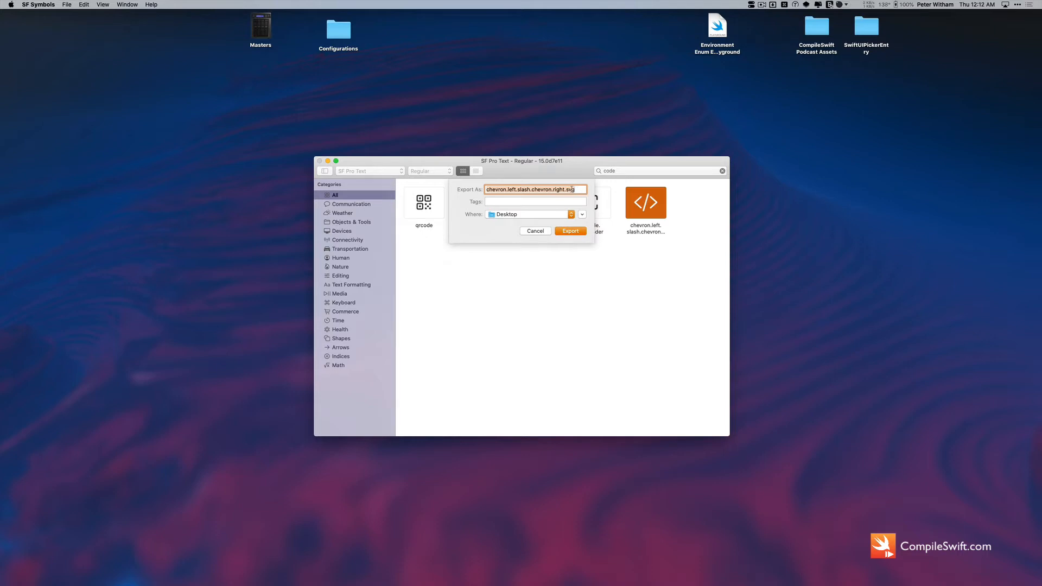
Step: Export the template to the Desktop, close SF Symbols, and Quick Look the SVG's weight and scale rows
{"action": "left_click", "coordinate": [570, 231]}
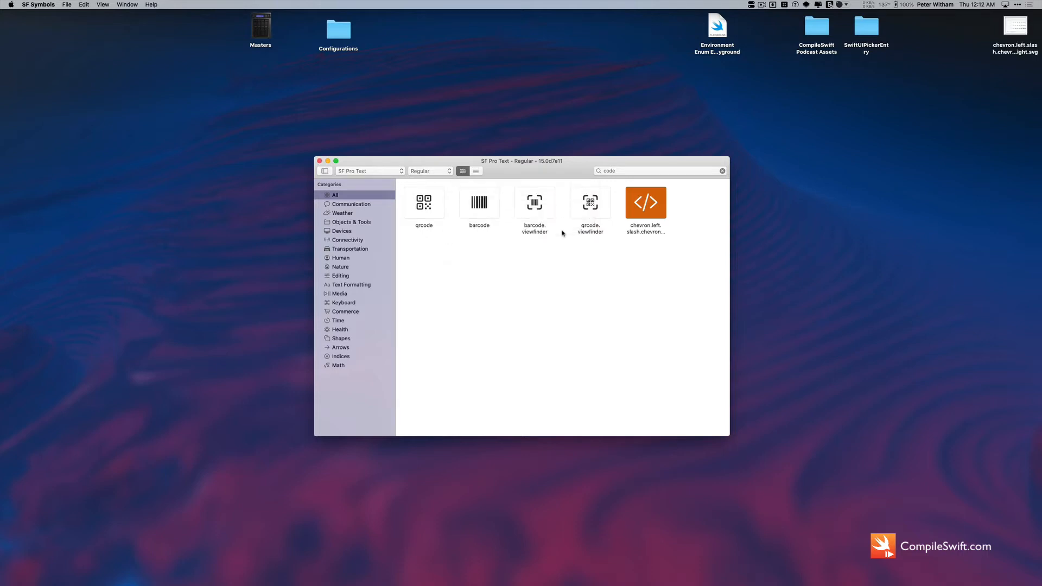
{"action": "mouse_move", "coordinate": [985, 43]}
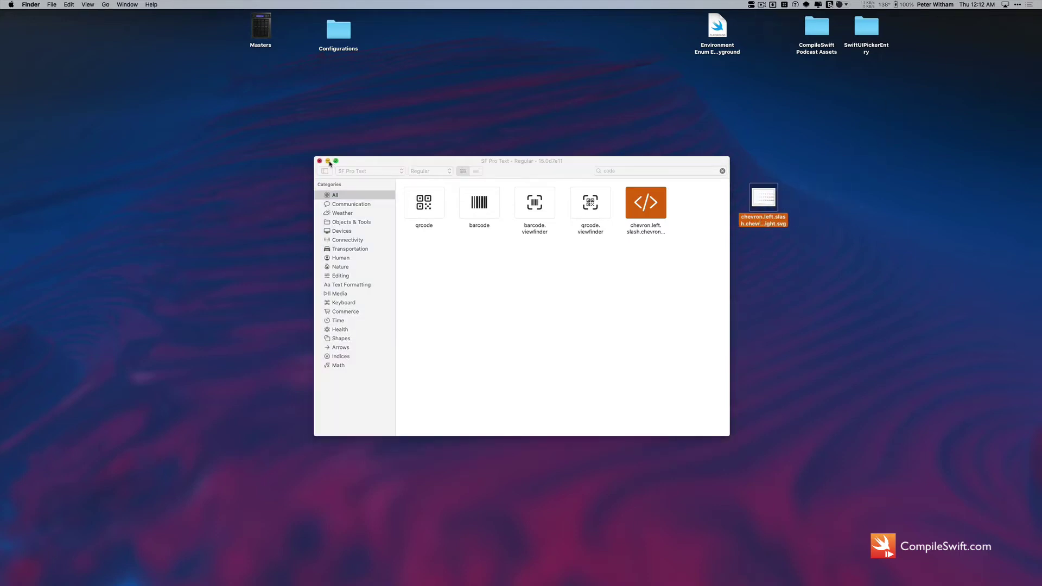
{"action": "left_click", "coordinate": [319, 161]}
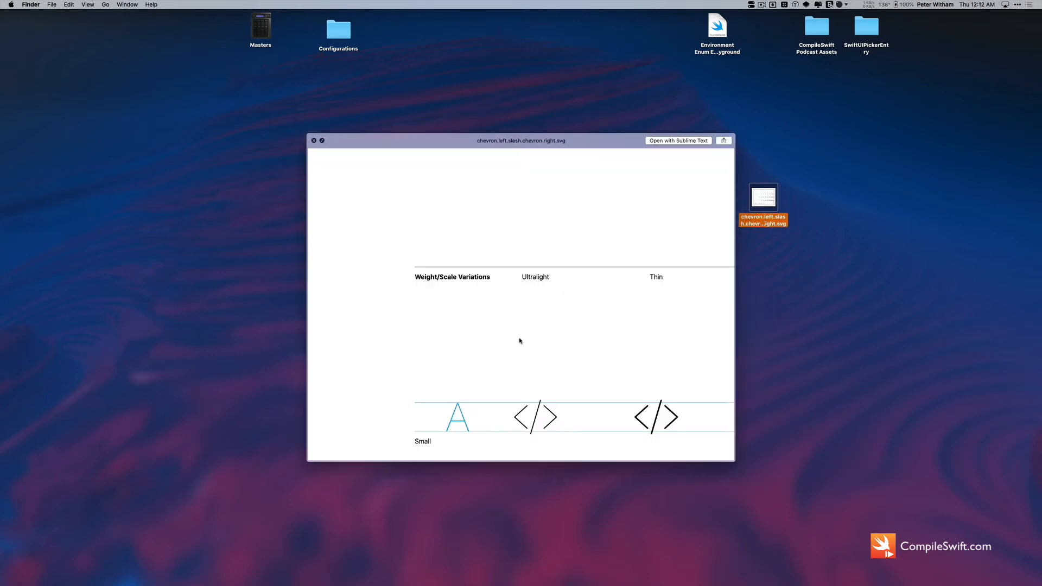
{"action": "scroll", "scroll_direction": "down", "scroll_amount": 3}
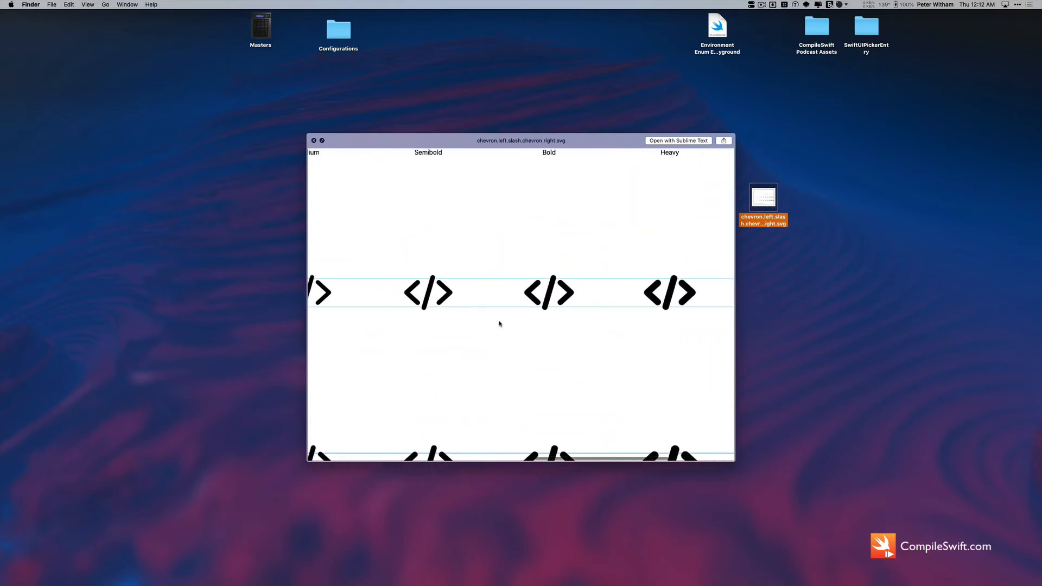
{"action": "left_click", "coordinate": [313, 140]}
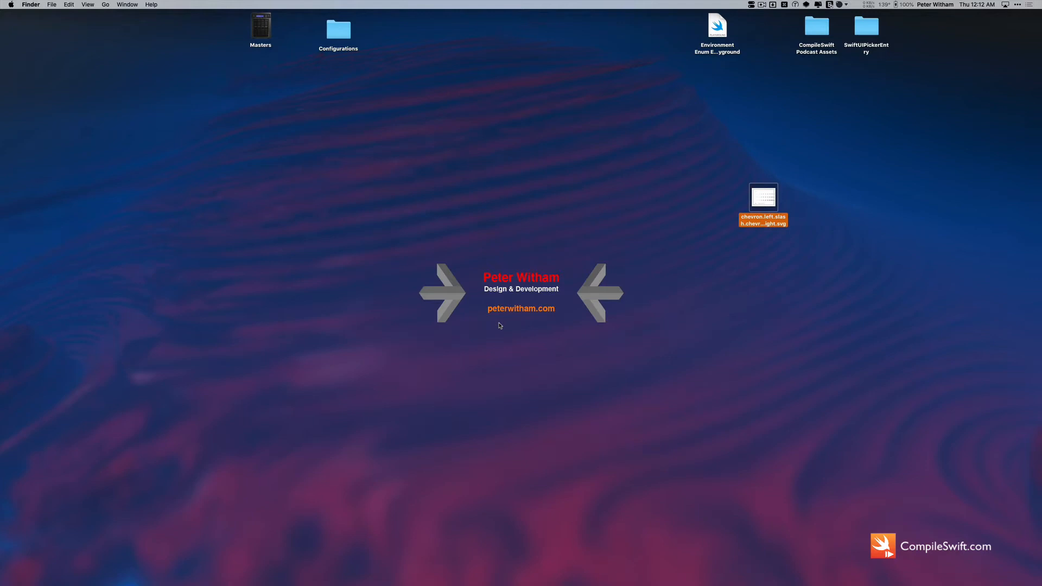
{"action": "mouse_move", "coordinate": [766, 224]}
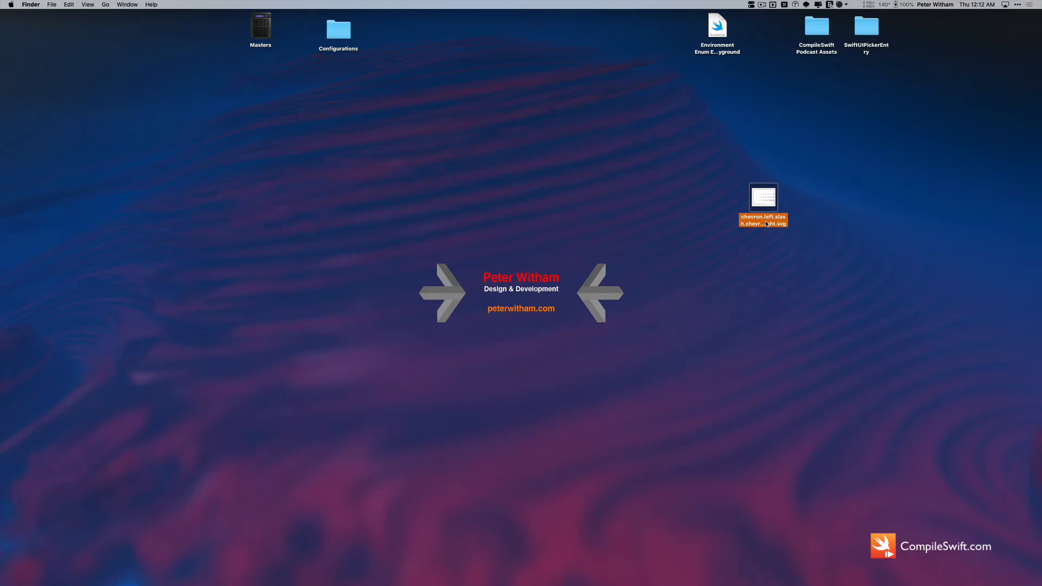
{"action": "mouse_move", "coordinate": [762, 207]}
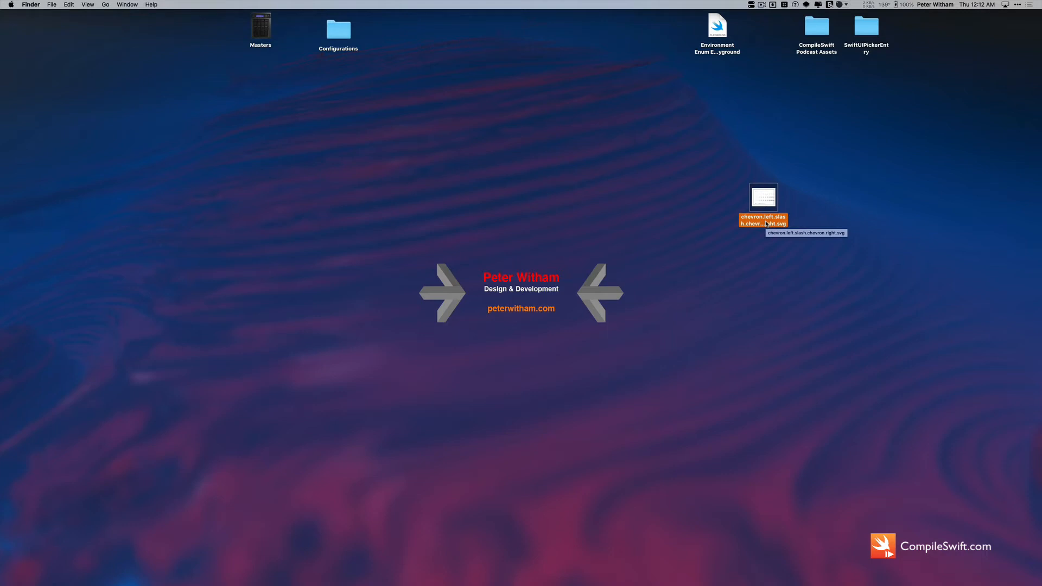
{"action": "mouse_move", "coordinate": [696, 289]}
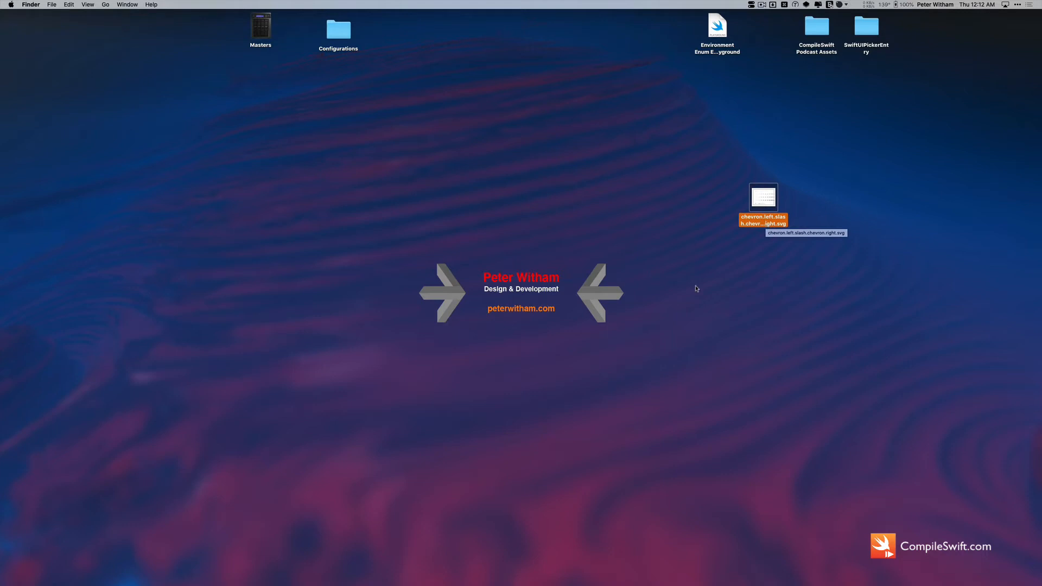
{"action": "mouse_move", "coordinate": [507, 388]}
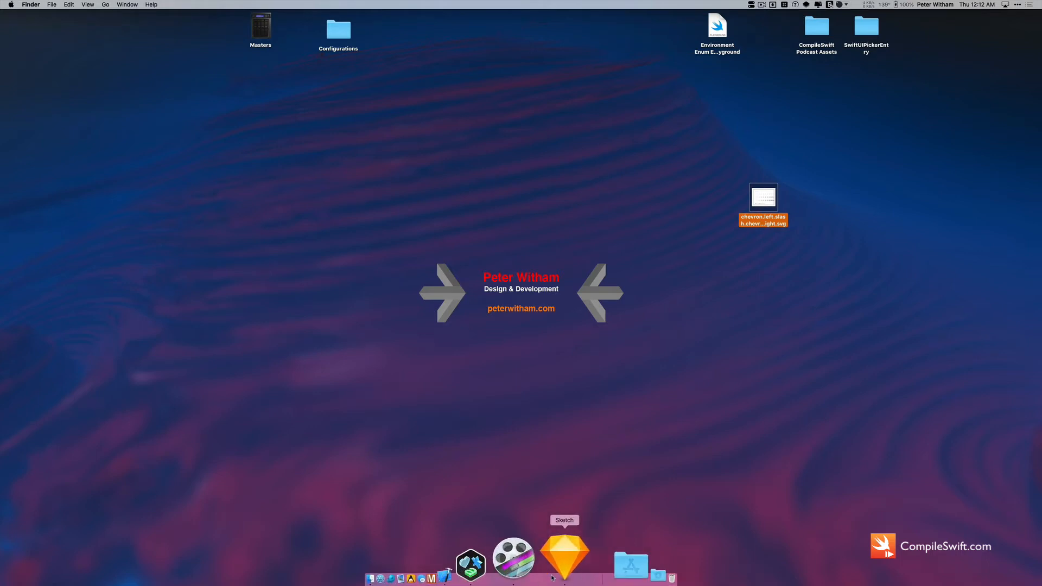
Step: Launch Sketch with the chevron.left.slash.chevron.right template as one group and look over its variation rows
{"action": "left_click", "coordinate": [565, 551]}
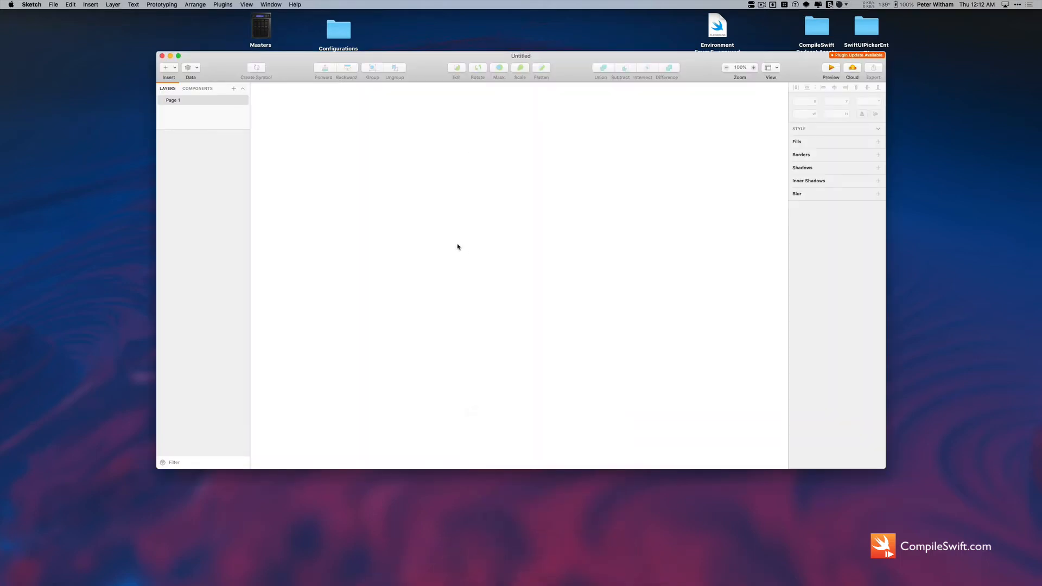
{"action": "mouse_move", "coordinate": [360, 94]}
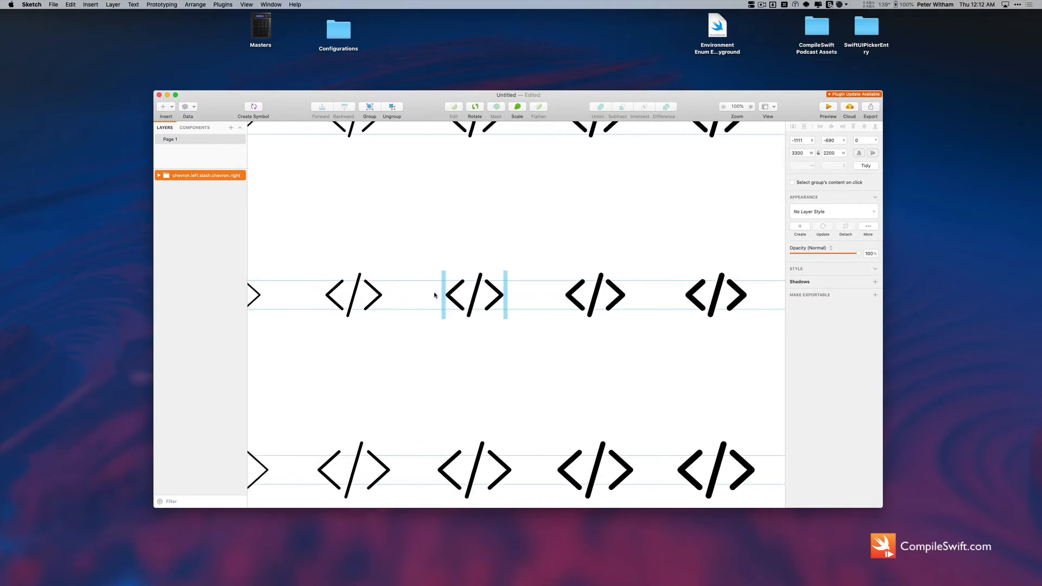
{"action": "scroll", "scroll_direction": "right", "scroll_amount": 3}
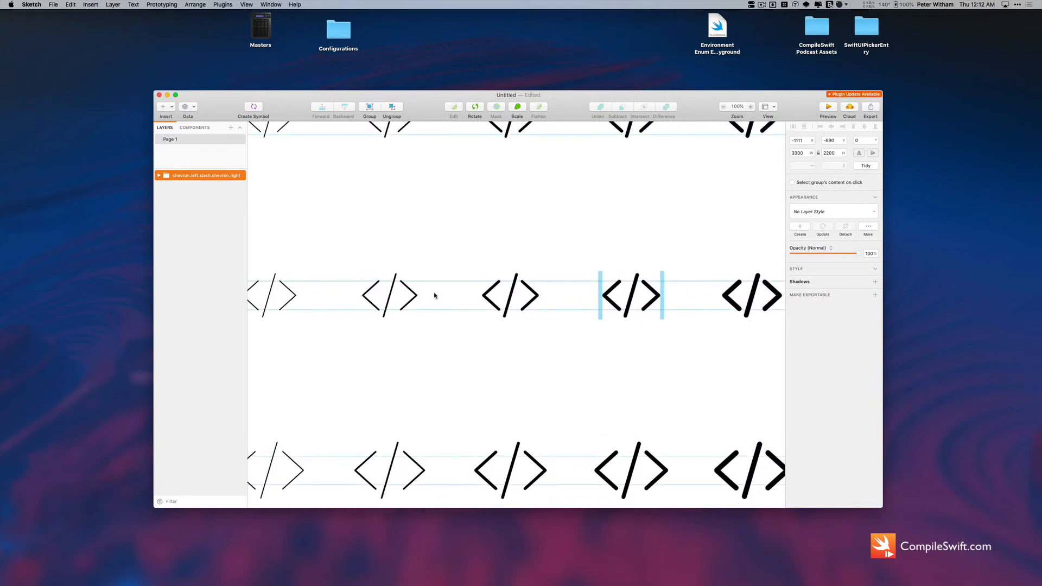
{"action": "scroll", "scroll_direction": "down", "scroll_amount": 3}
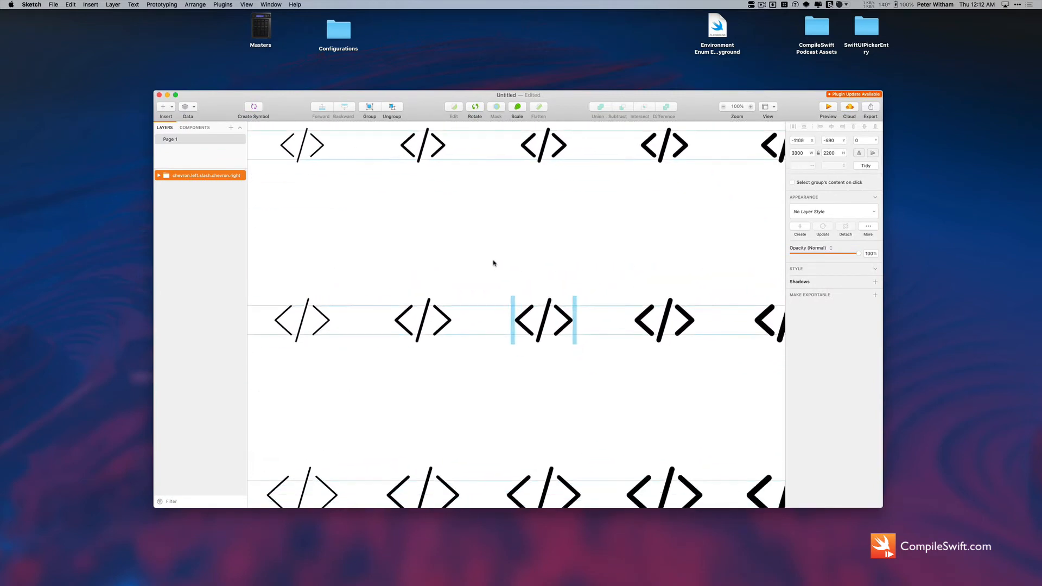
{"action": "scroll", "scroll_direction": "up", "scroll_amount": 3}
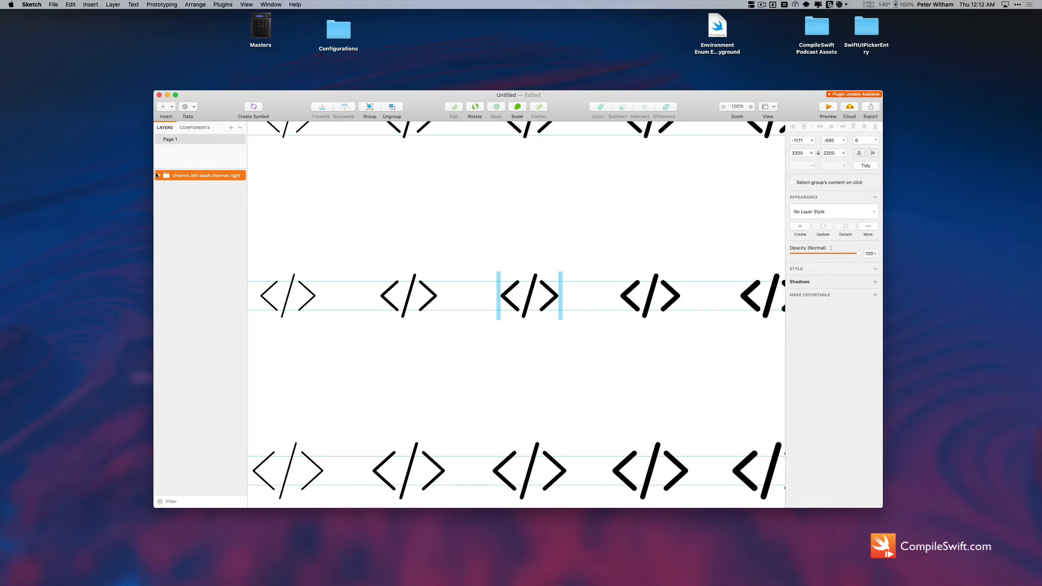
Step: Expand the template group and its Regular-M subgroup, selecting the code symbol's Shape layer
{"action": "left_click", "coordinate": [159, 175]}
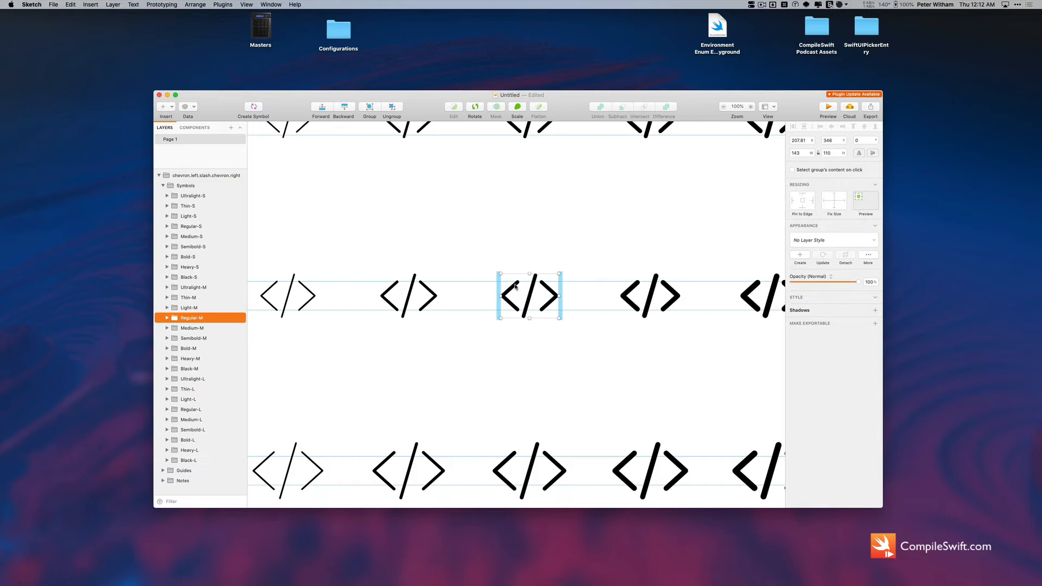
{"action": "left_click", "coordinate": [168, 318]}
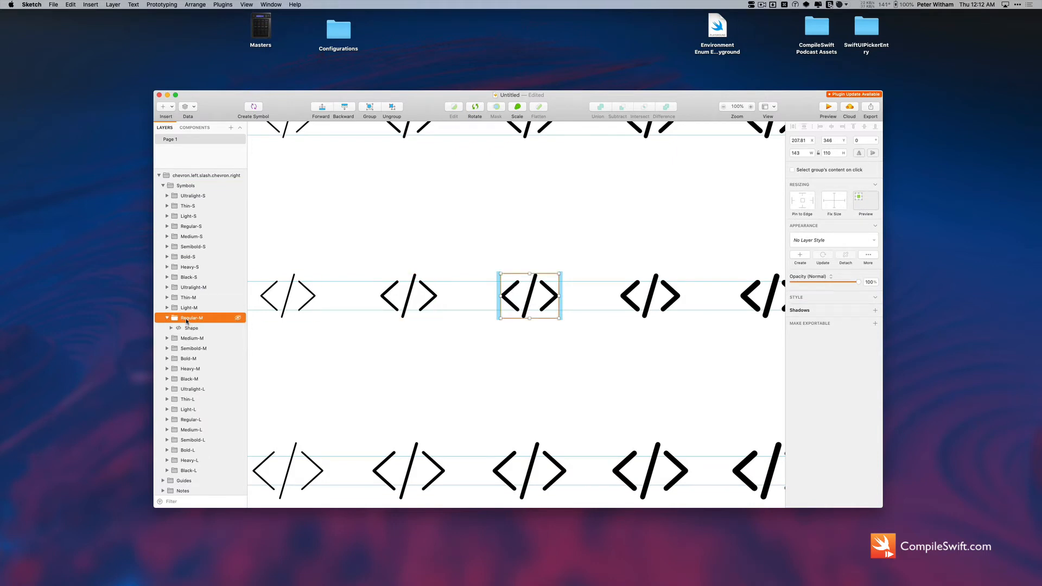
{"action": "left_click", "coordinate": [191, 328]}
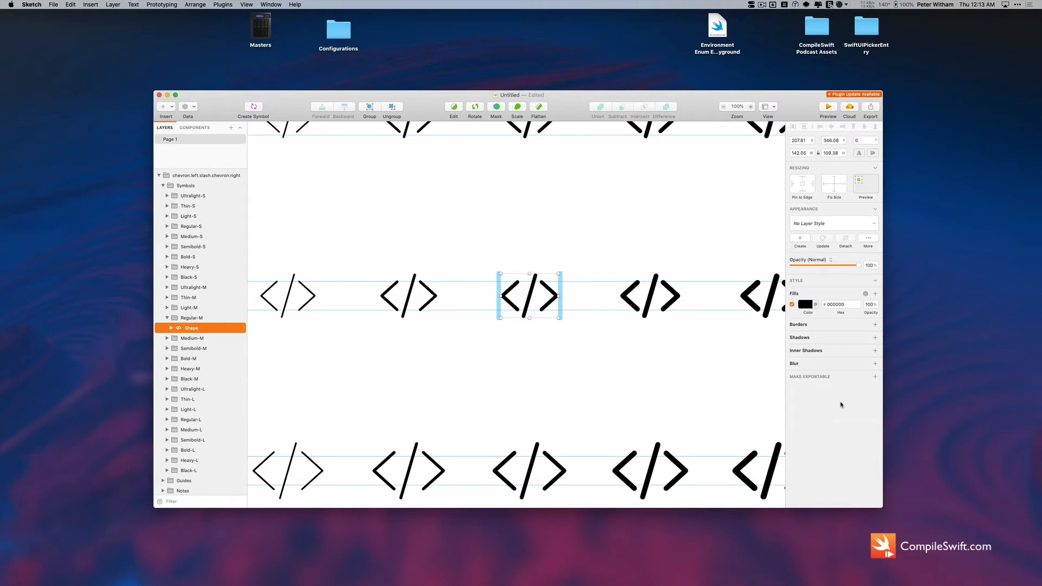
{"action": "mouse_move", "coordinate": [802, 381]}
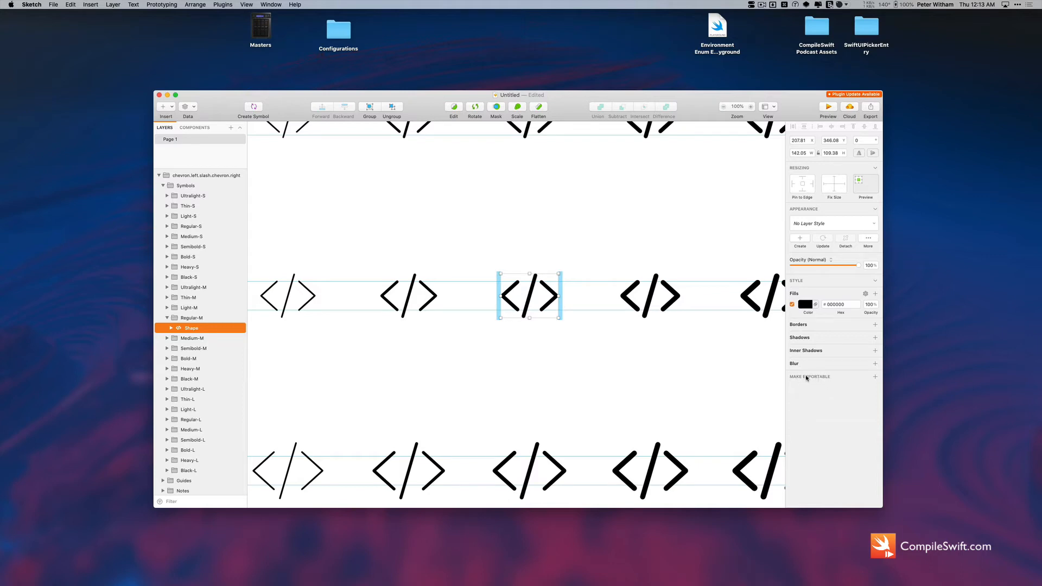
Step: Make the Shape layer exportable as PNG at 1x, 2x and 3x and start Export Selected
{"action": "left_click", "coordinate": [875, 377]}
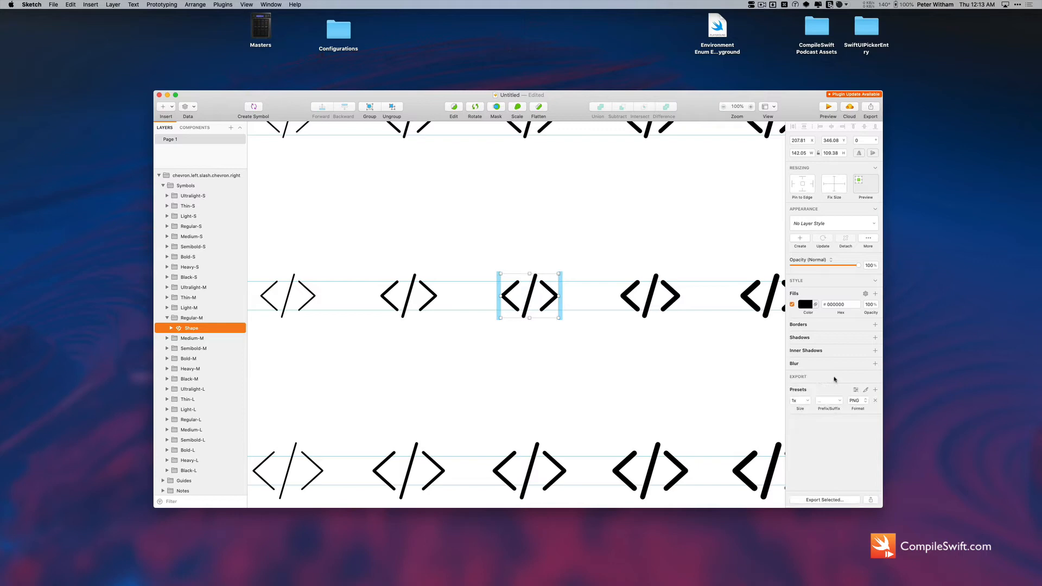
{"action": "left_click", "coordinate": [875, 390]}
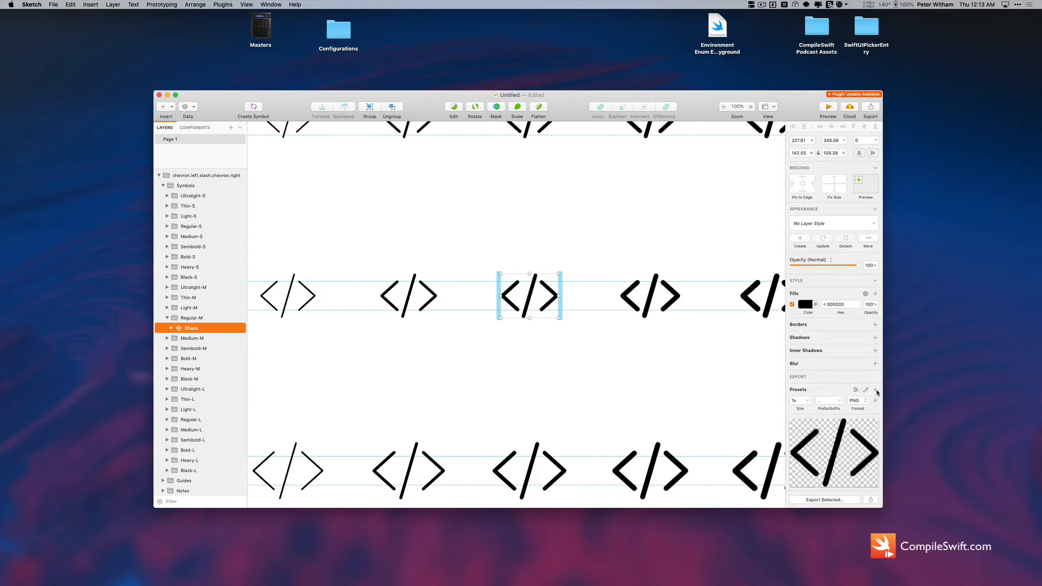
{"action": "left_click", "coordinate": [877, 390]}
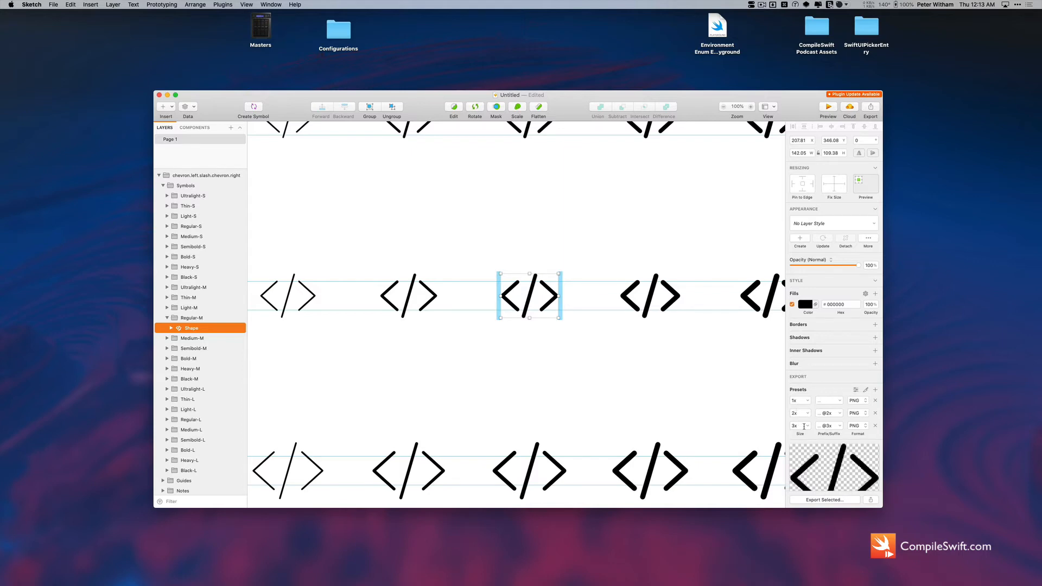
{"action": "scroll", "scroll_direction": "down", "scroll_amount": 3}
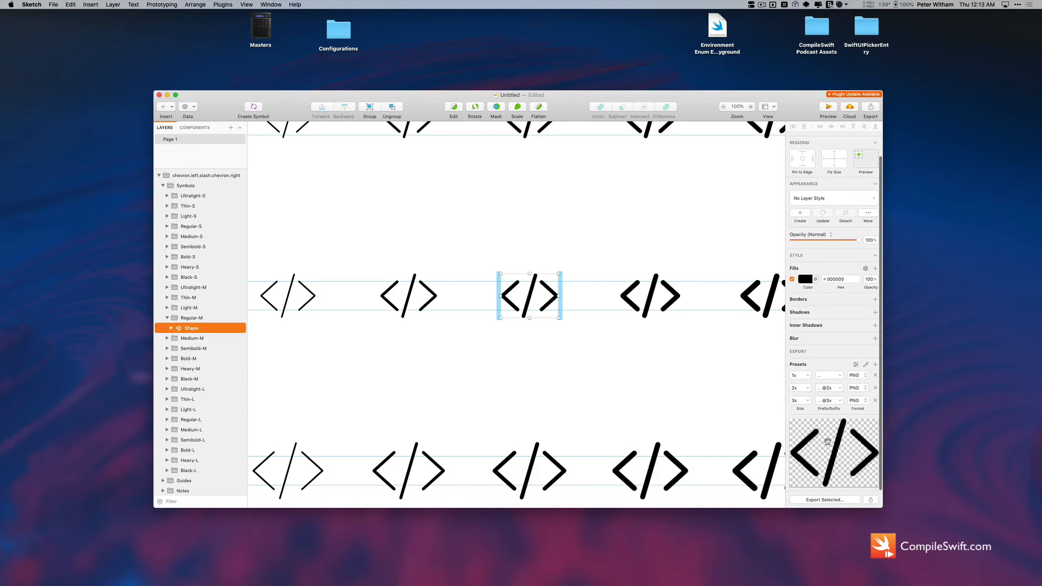
{"action": "mouse_move", "coordinate": [807, 472]}
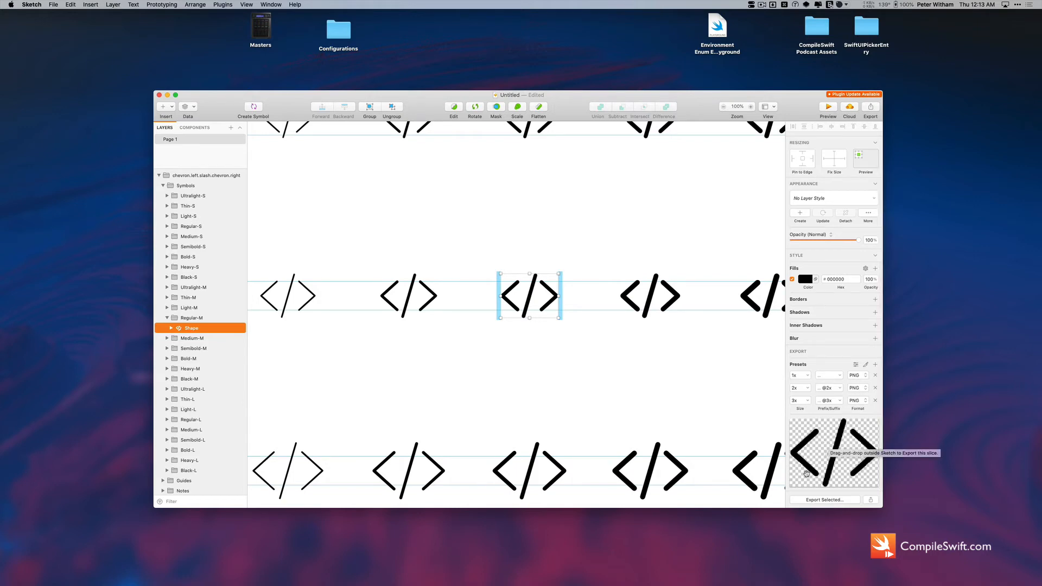
{"action": "left_click", "coordinate": [824, 499]}
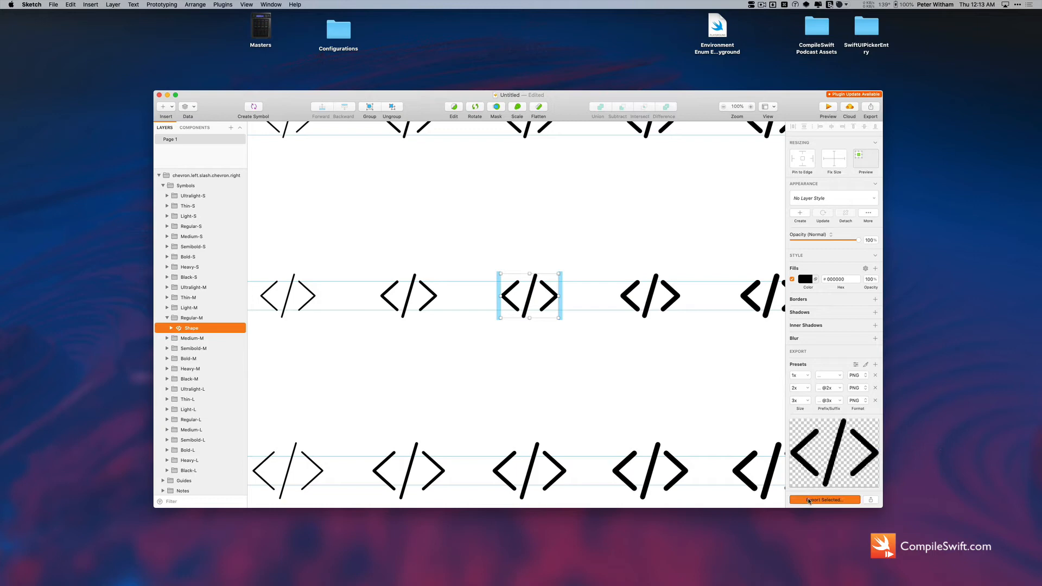
{"action": "left_click", "coordinate": [824, 499]}
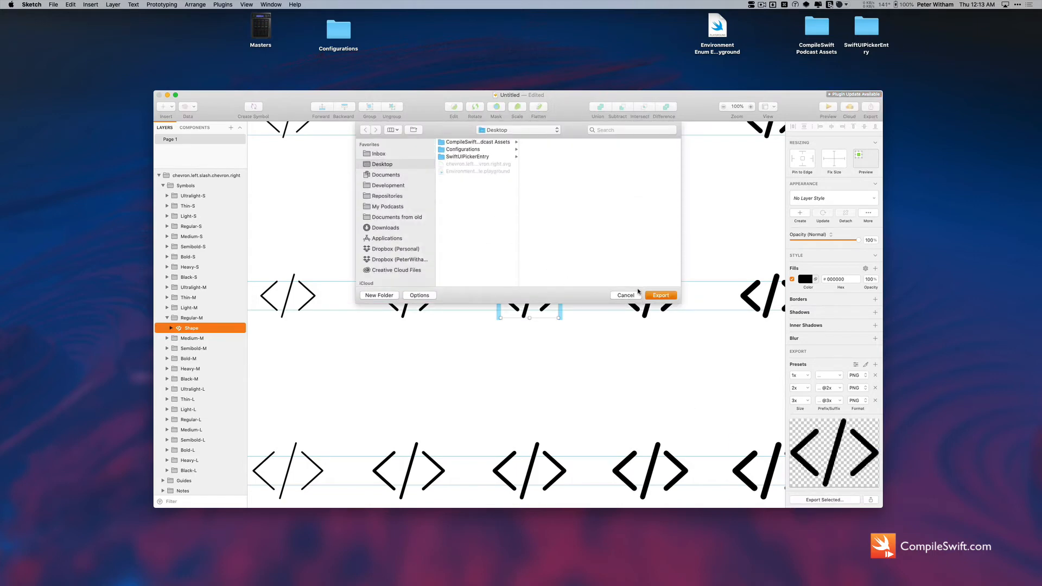
{"action": "left_click", "coordinate": [659, 296]}
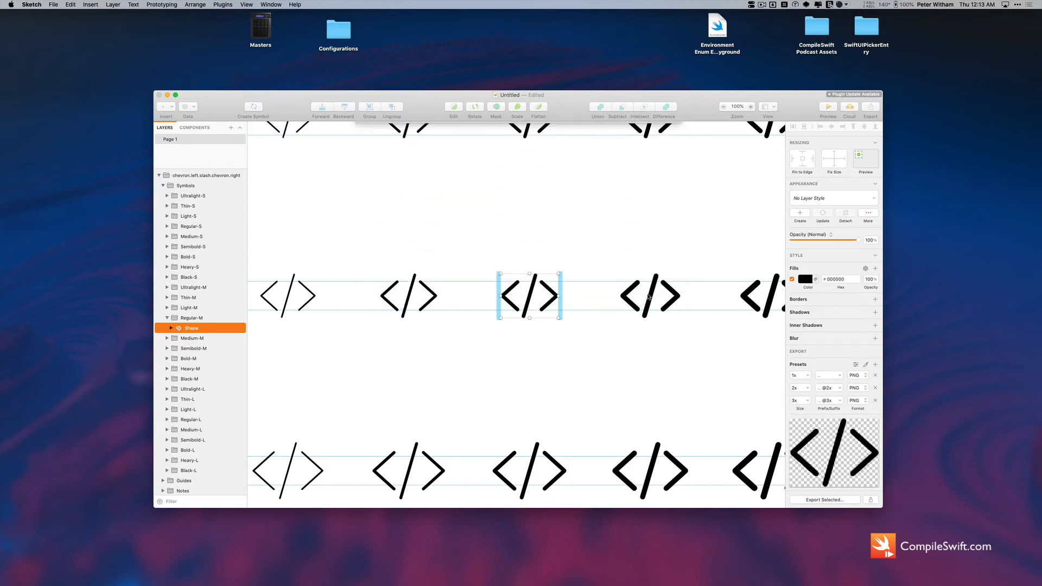
{"action": "left_click", "coordinate": [824, 499]}
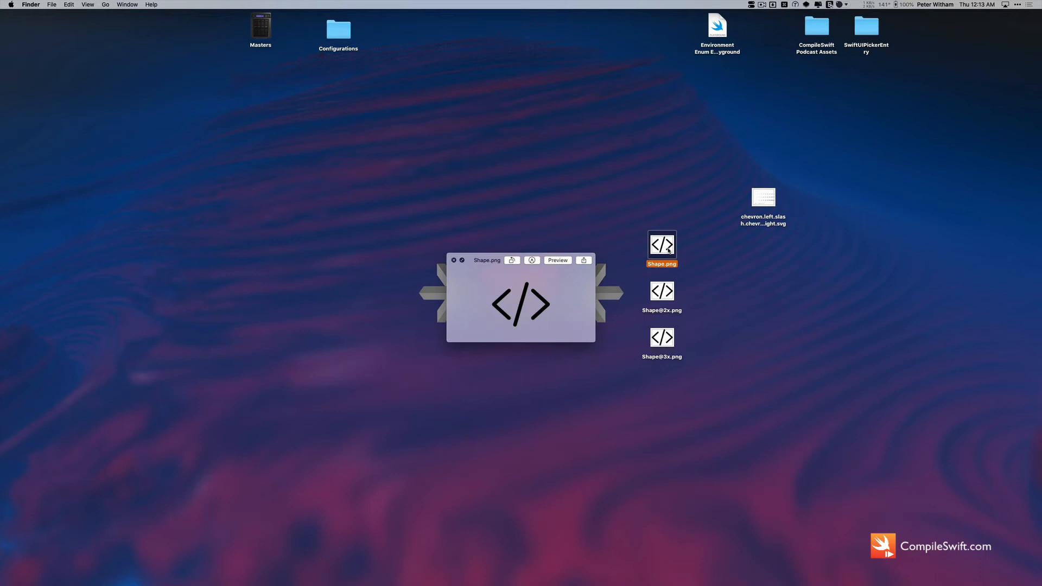
{"action": "left_click", "coordinate": [661, 337]}
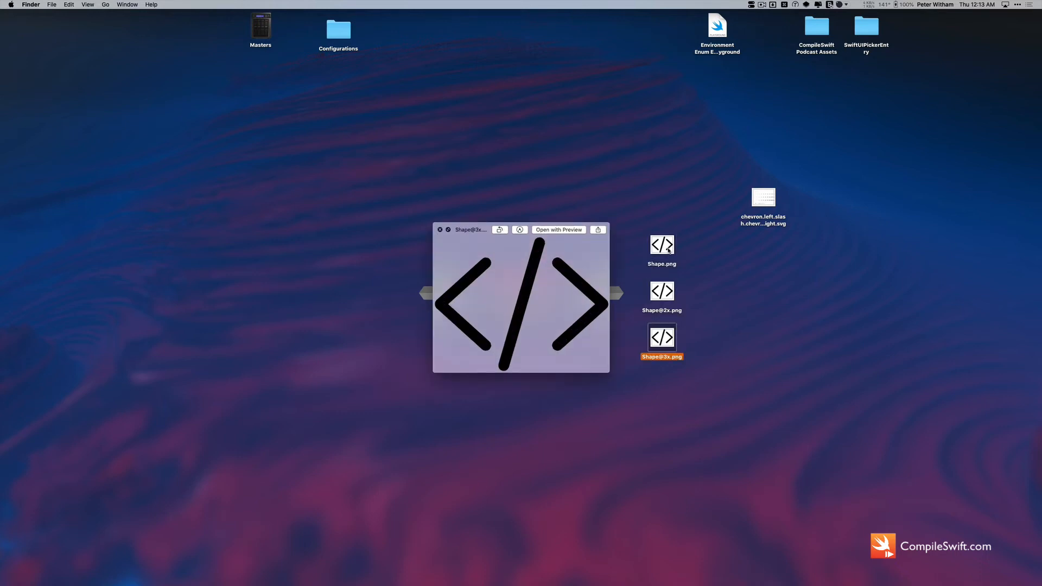
{"action": "left_click", "coordinate": [440, 229]}
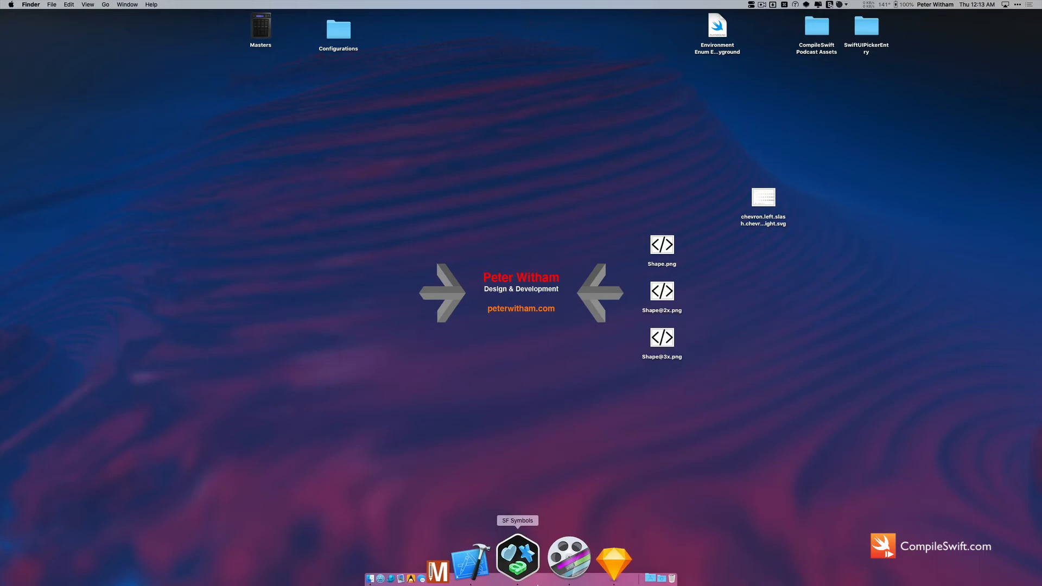
Step: Switch to Xcode and add a new empty Image set to Assets.xcassets in the MetaMaker project
{"action": "left_click", "coordinate": [474, 558]}
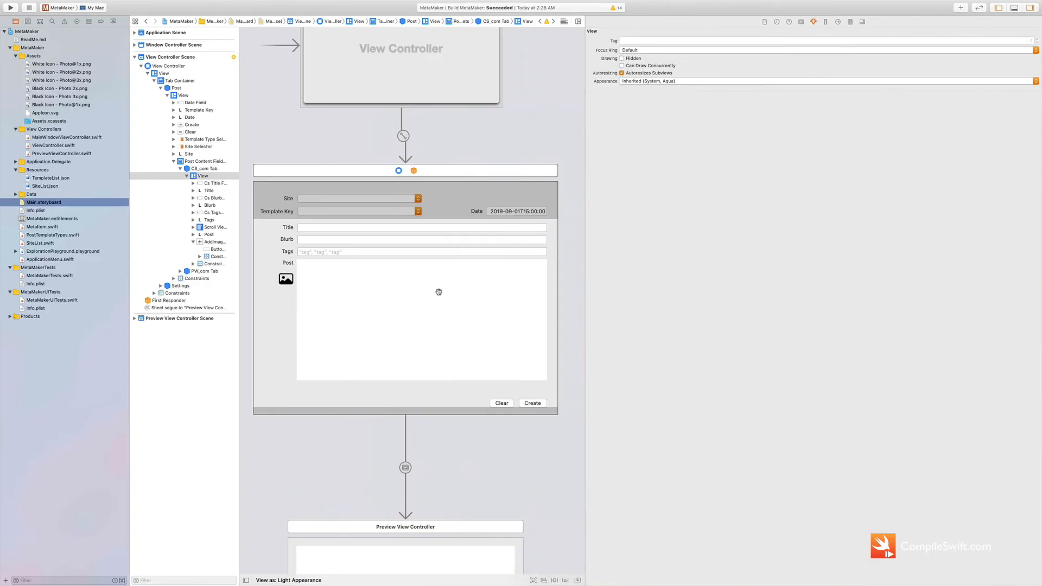
{"action": "scroll", "scroll_direction": "right", "scroll_amount": 3}
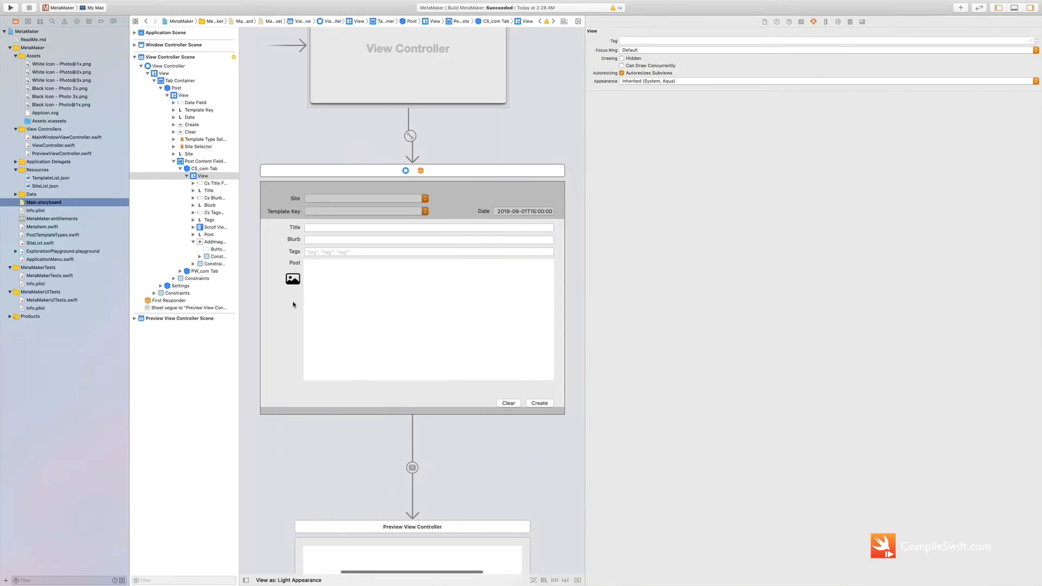
{"action": "mouse_move", "coordinate": [293, 294]}
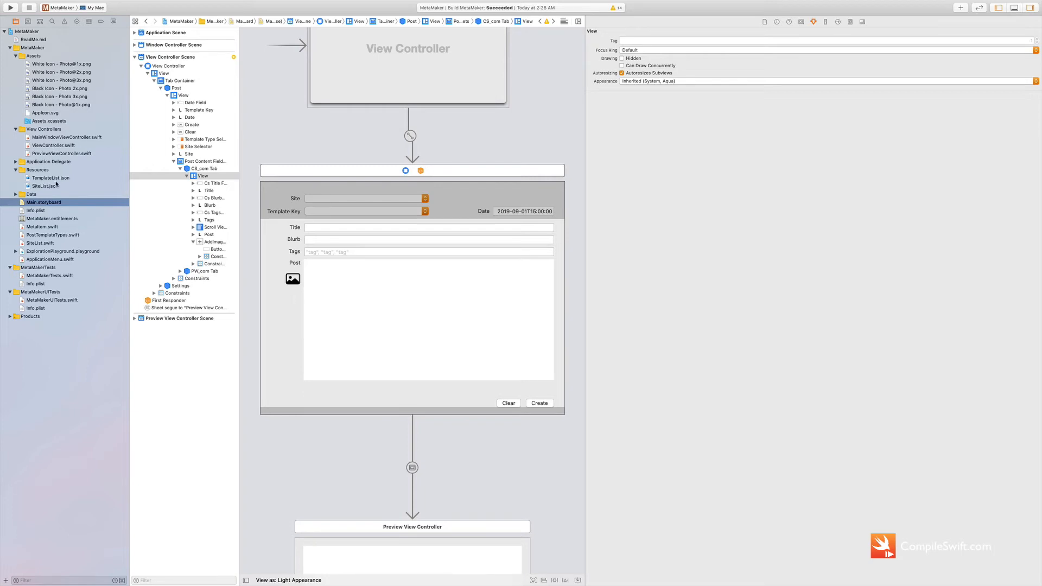
{"action": "left_click", "coordinate": [46, 121]}
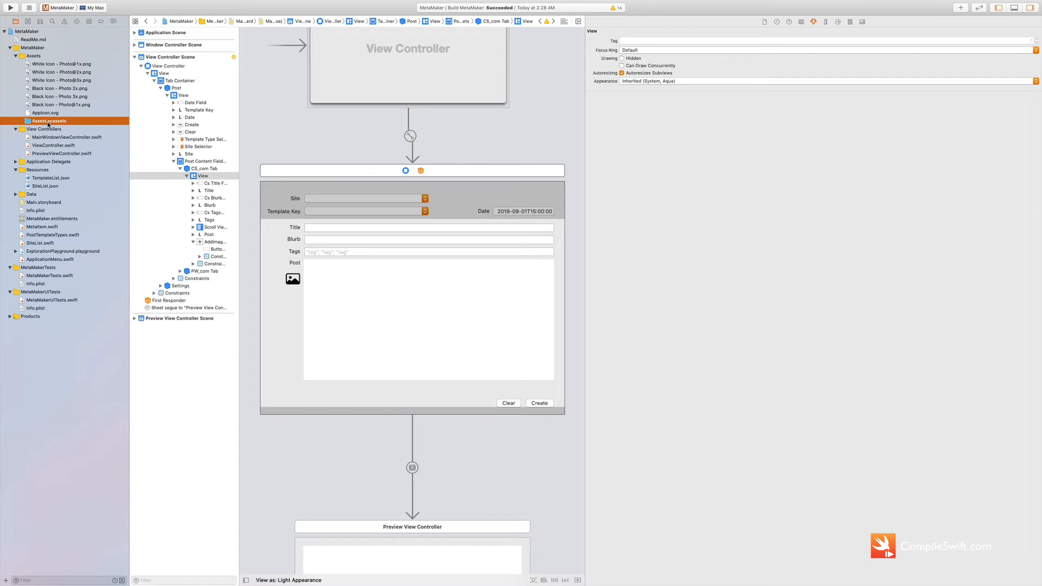
{"action": "left_click", "coordinate": [47, 121]}
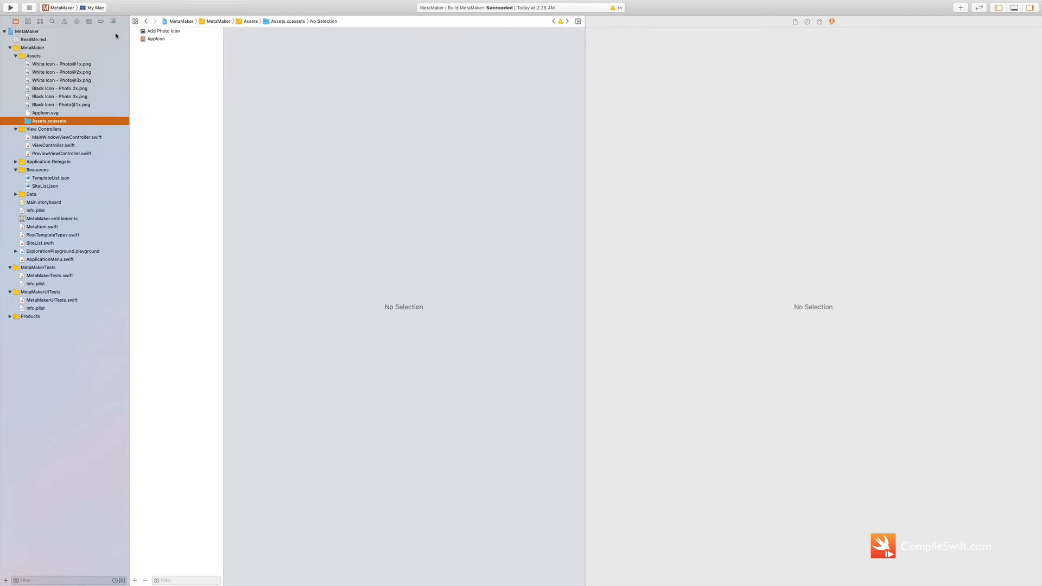
{"action": "left_click", "coordinate": [162, 31]}
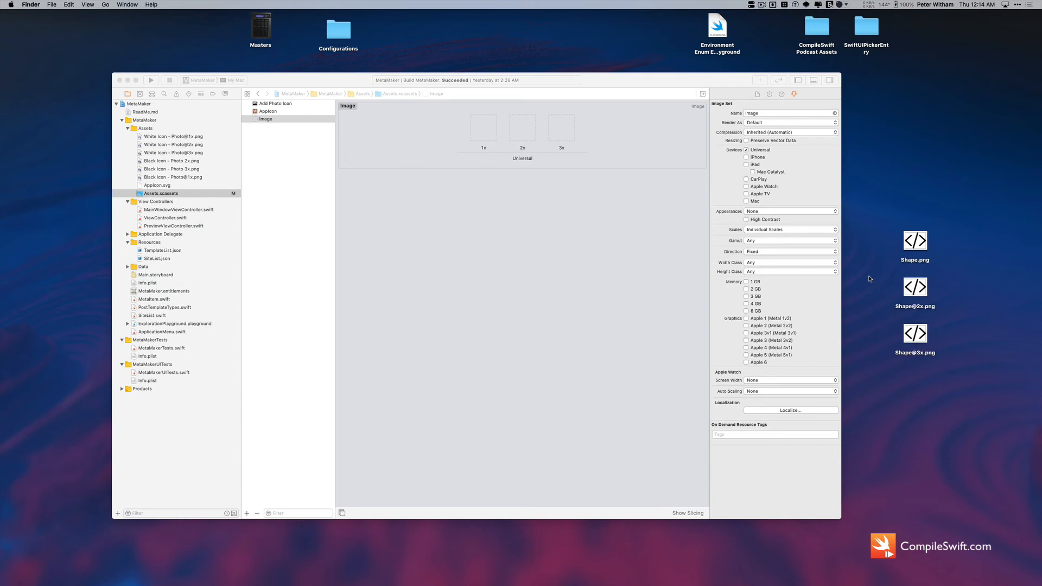
{"action": "left_click", "coordinate": [914, 241]}
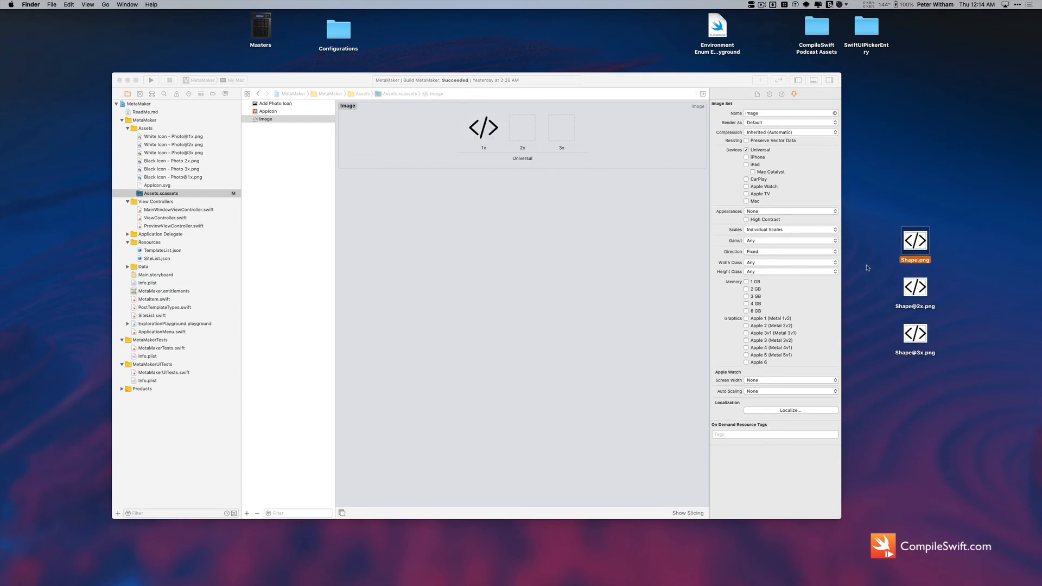
{"action": "left_click", "coordinate": [914, 287]}
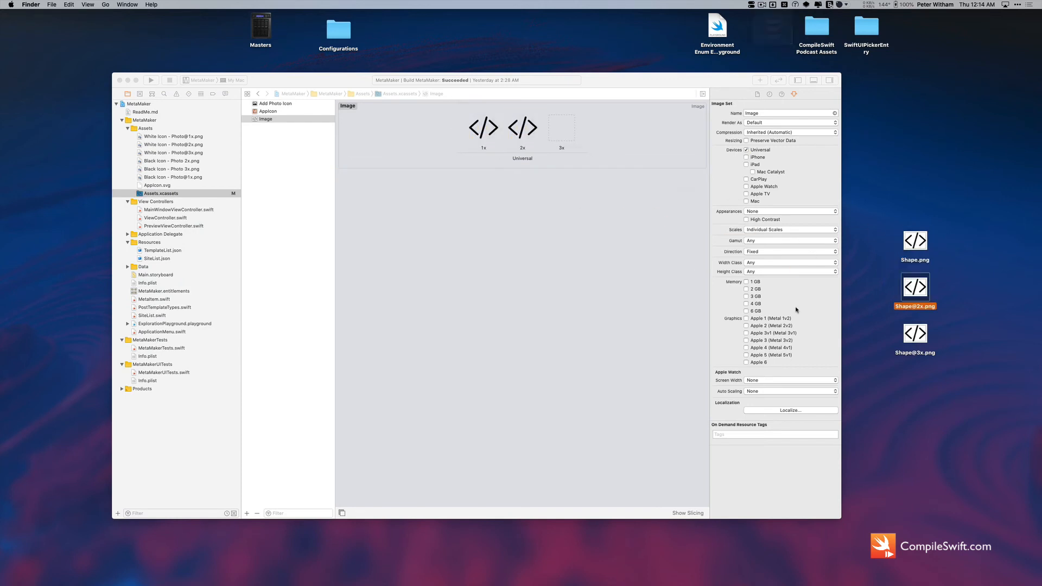
{"action": "left_click", "coordinate": [915, 333]}
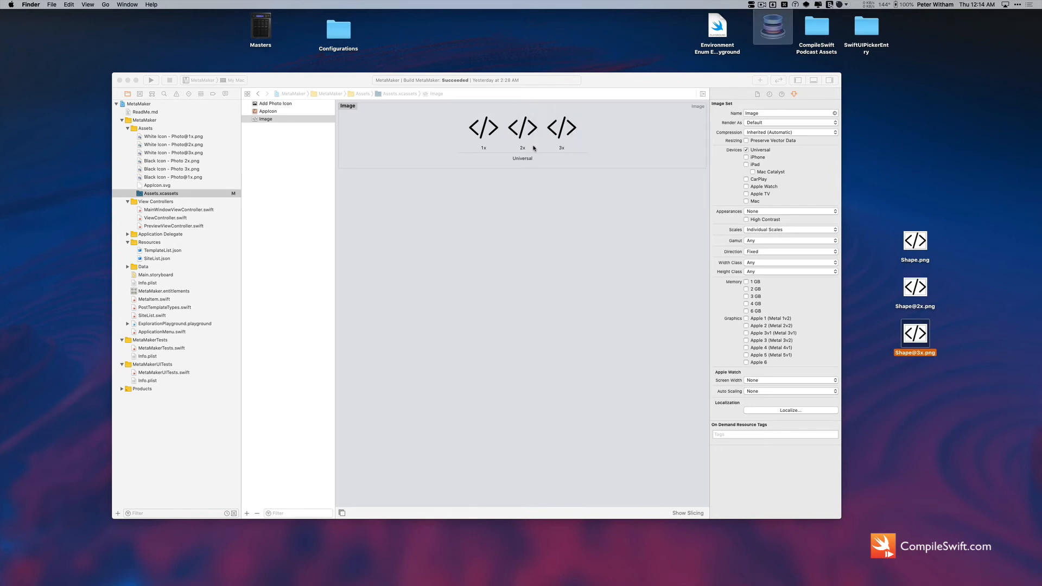
{"action": "mouse_move", "coordinate": [510, 149]}
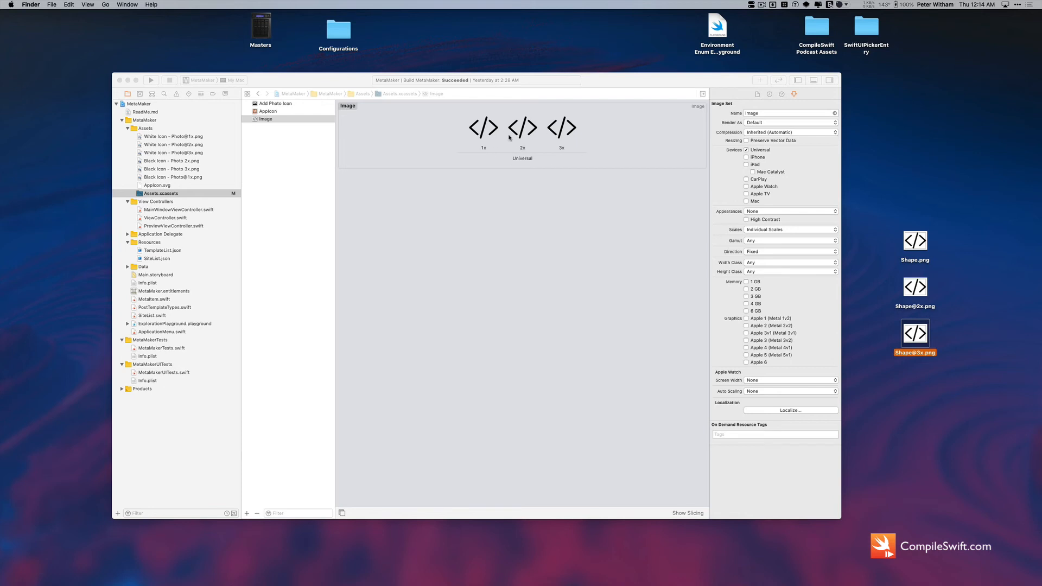
{"action": "mouse_move", "coordinate": [314, 189]}
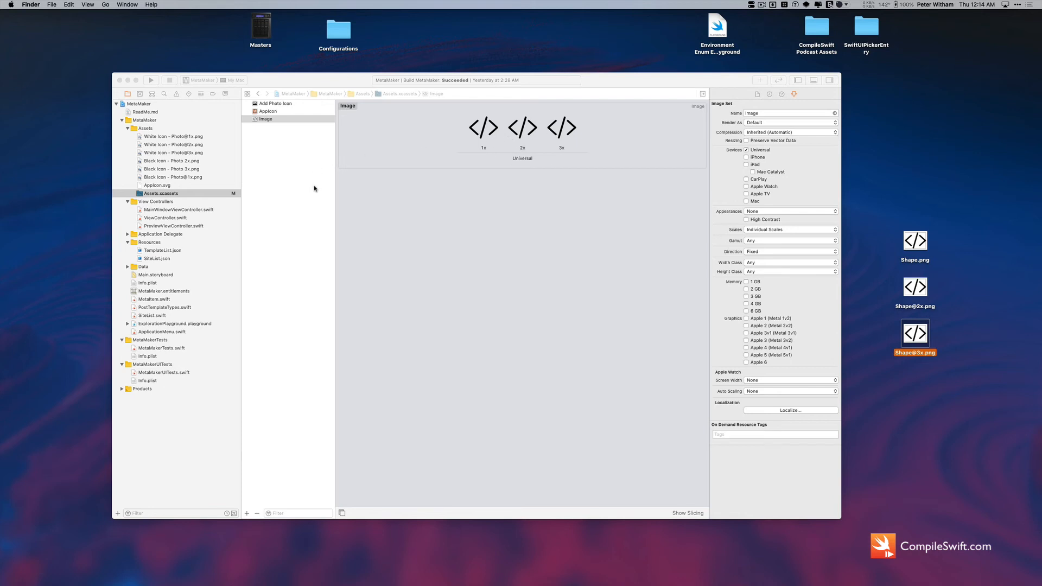
{"action": "mouse_move", "coordinate": [272, 140]}
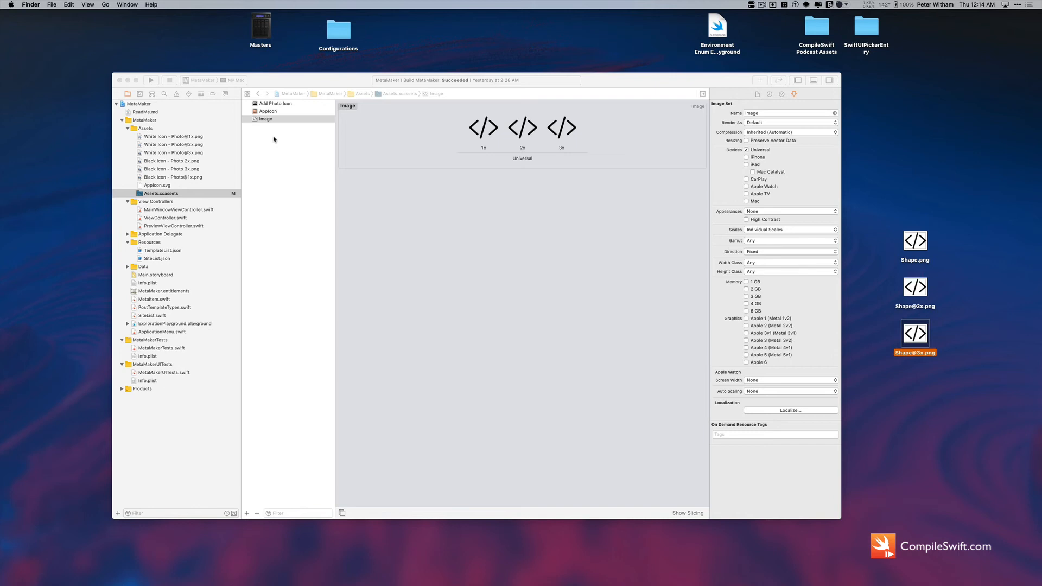
Step: Rename the image set from Image to 'Add Code Icon' in the Attributes inspector
{"action": "left_click", "coordinate": [266, 119]}
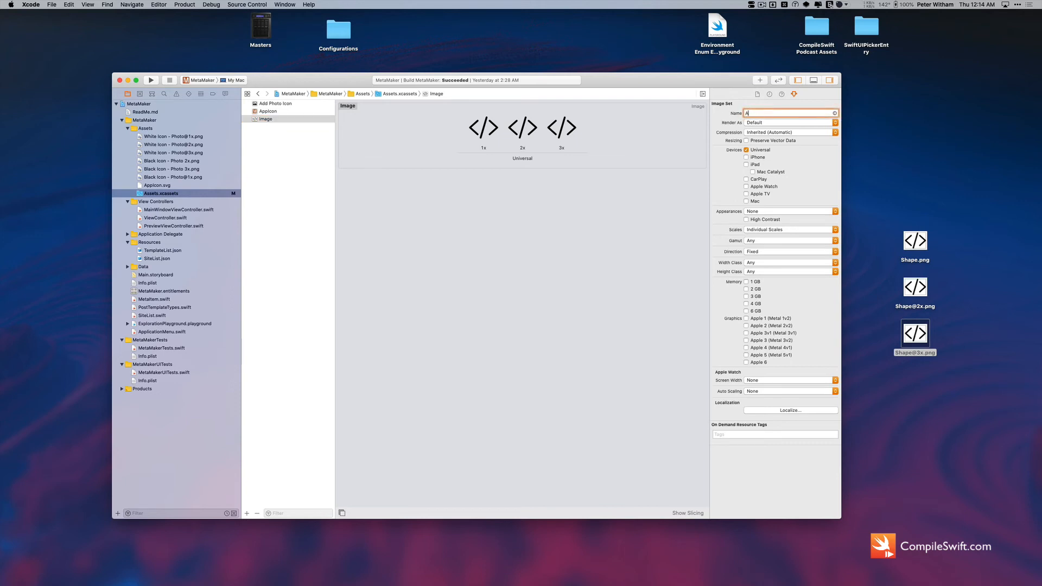
{"action": "type", "text": "Add Code"}
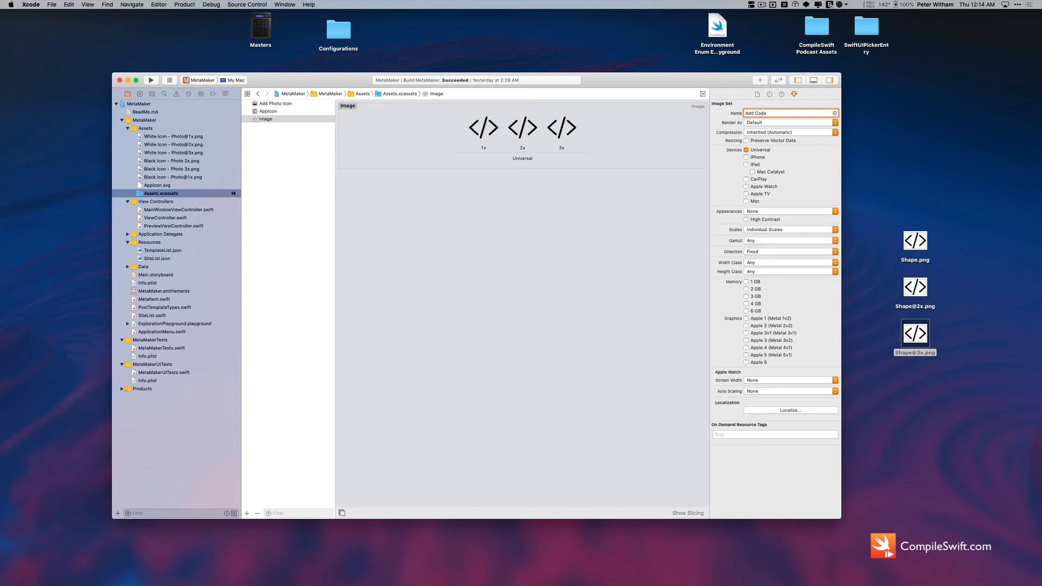
{"action": "type", "text": "Id"}
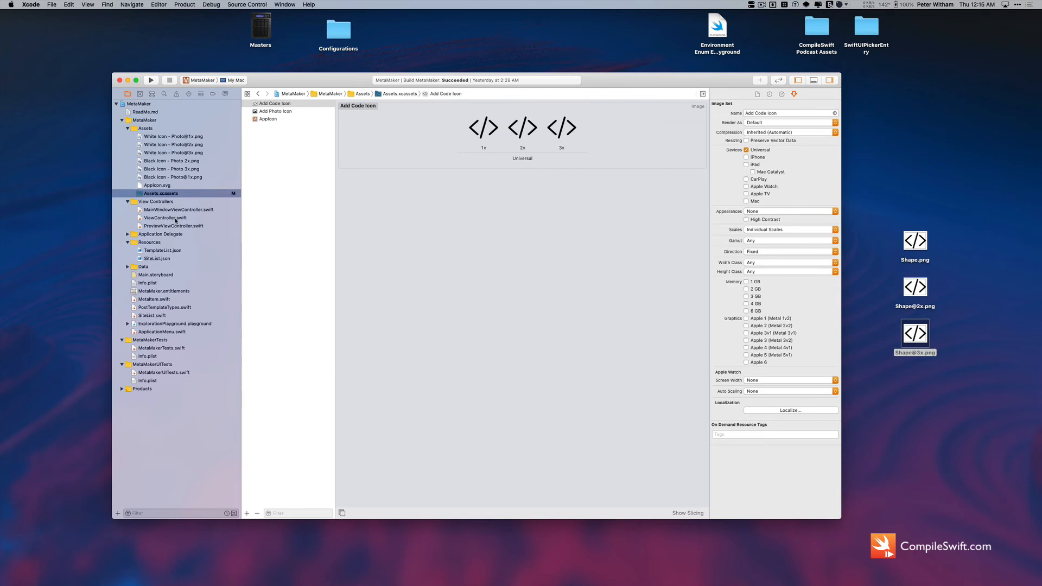
{"action": "mouse_move", "coordinate": [173, 235]}
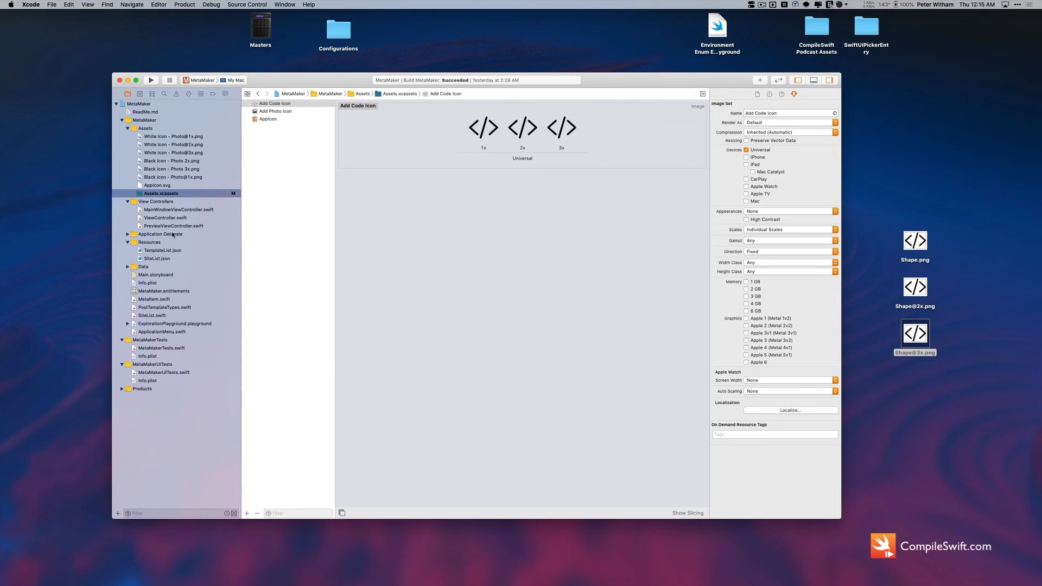
Step: Open Main.storyboard and place a Square button from the Object Library below the photo icon
{"action": "left_click", "coordinate": [155, 275]}
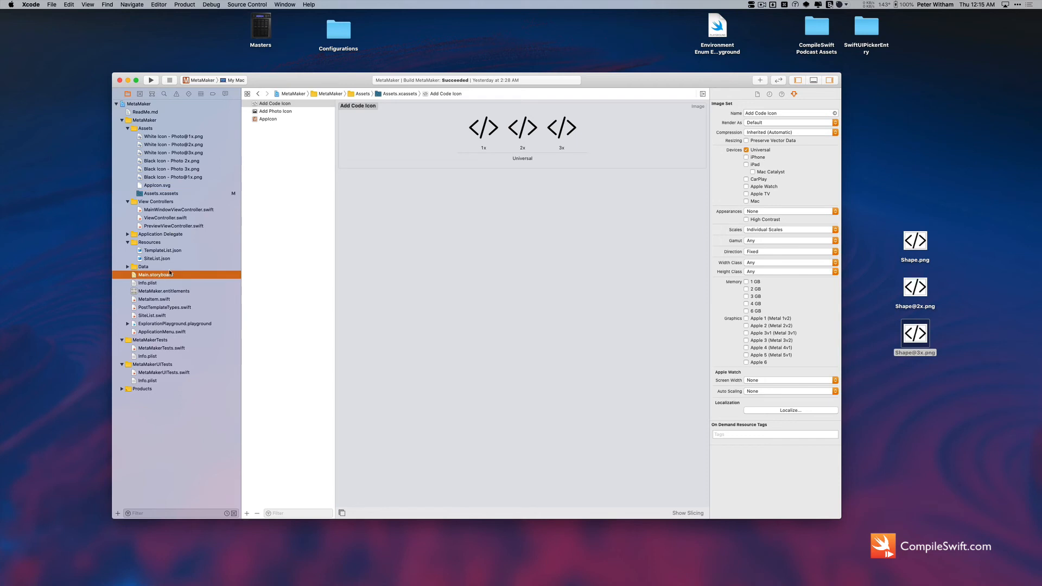
{"action": "left_click", "coordinate": [155, 275]}
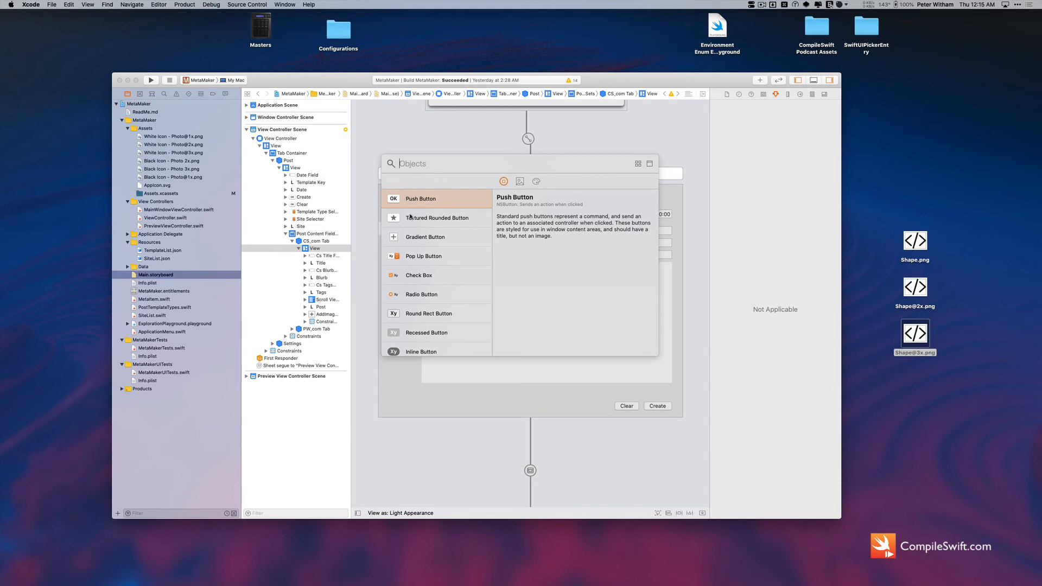
{"action": "scroll", "scroll_direction": "down", "scroll_amount": 3}
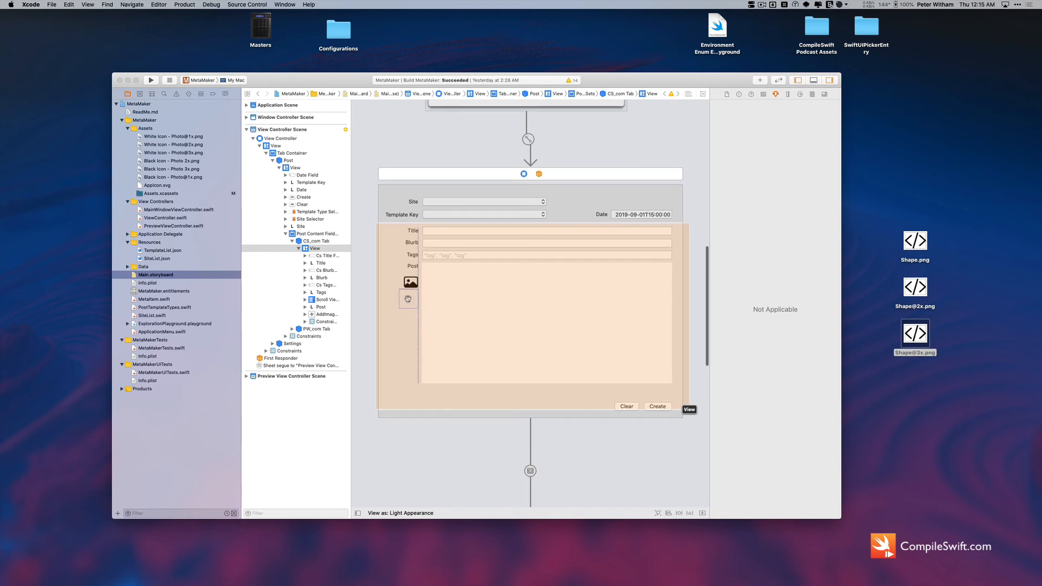
Step: Set the new square button's Image attribute to Add Code Icon
{"action": "left_click", "coordinate": [407, 282]}
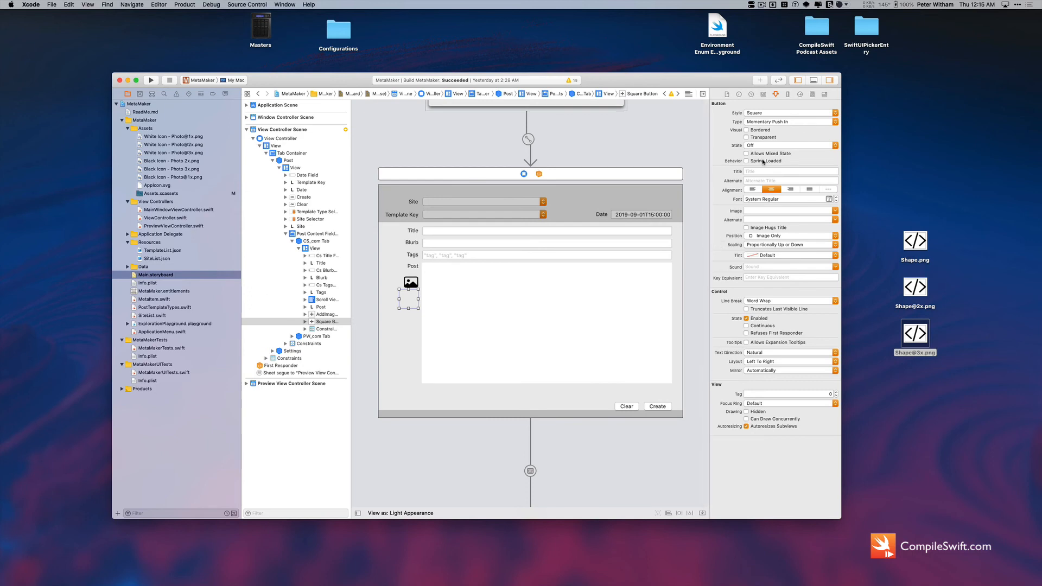
{"action": "mouse_move", "coordinate": [769, 208]}
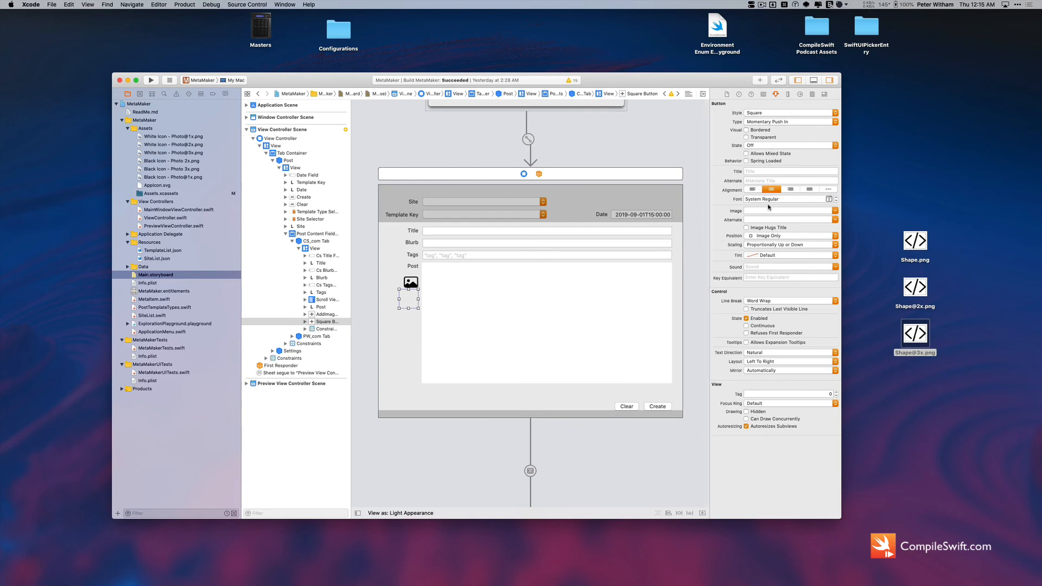
{"action": "left_click", "coordinate": [836, 210]}
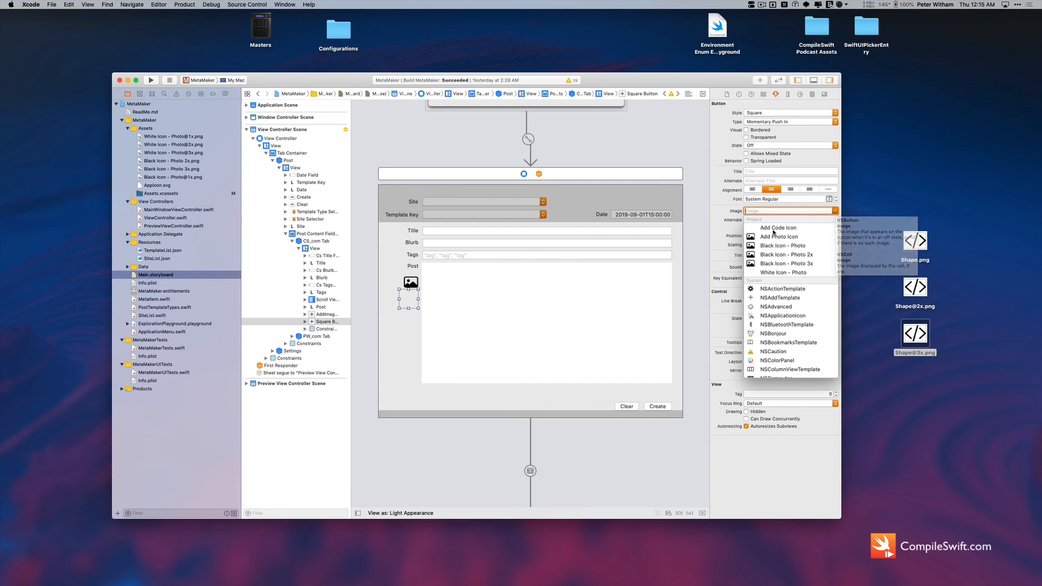
{"action": "mouse_move", "coordinate": [778, 227]}
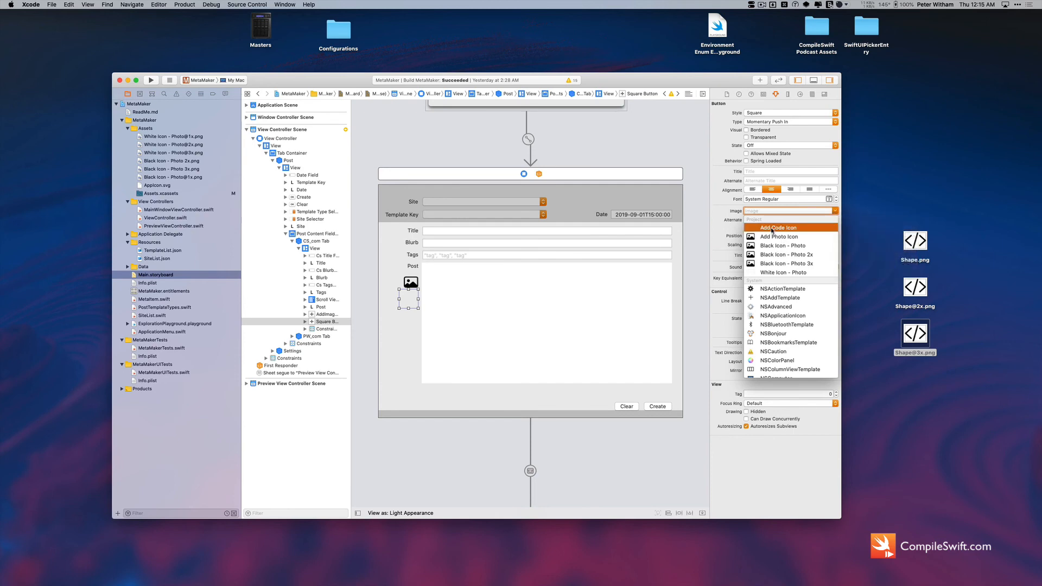
{"action": "left_click", "coordinate": [777, 227]}
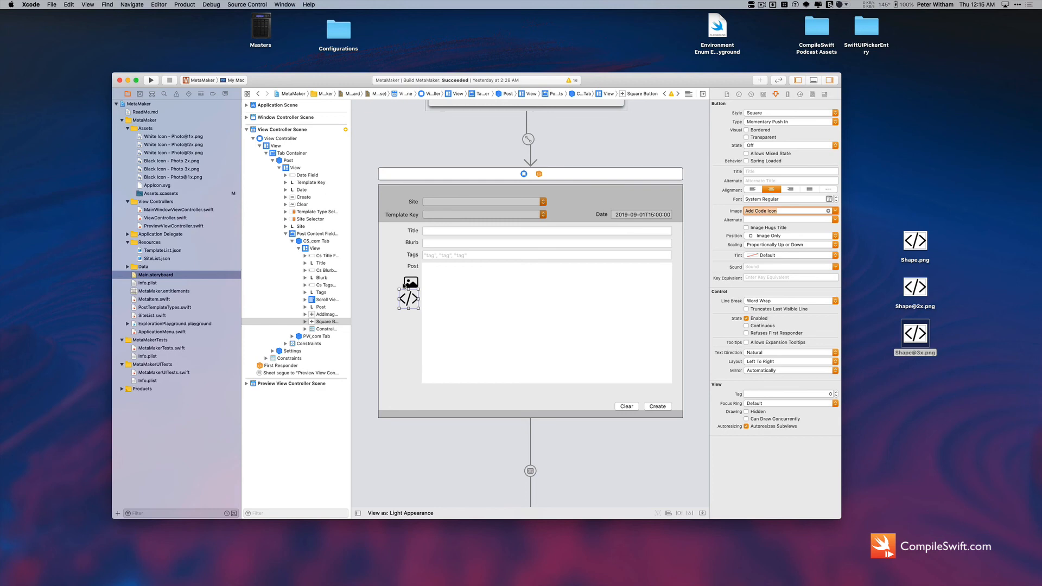
Step: Compare the code icon button with the photo icon button, then return to Assets.xcassets
{"action": "left_click", "coordinate": [408, 282]}
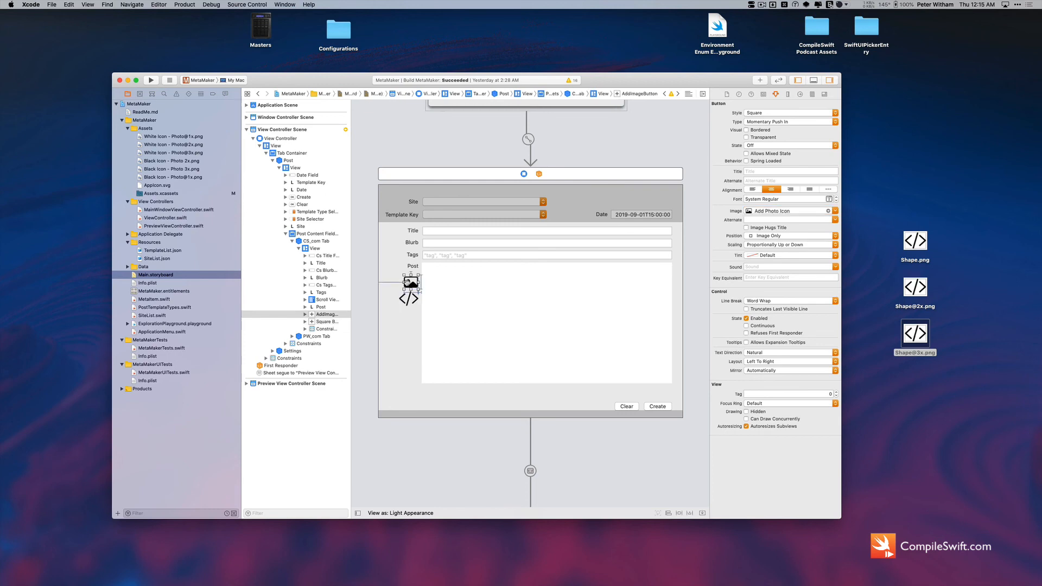
{"action": "left_click", "coordinate": [408, 283]}
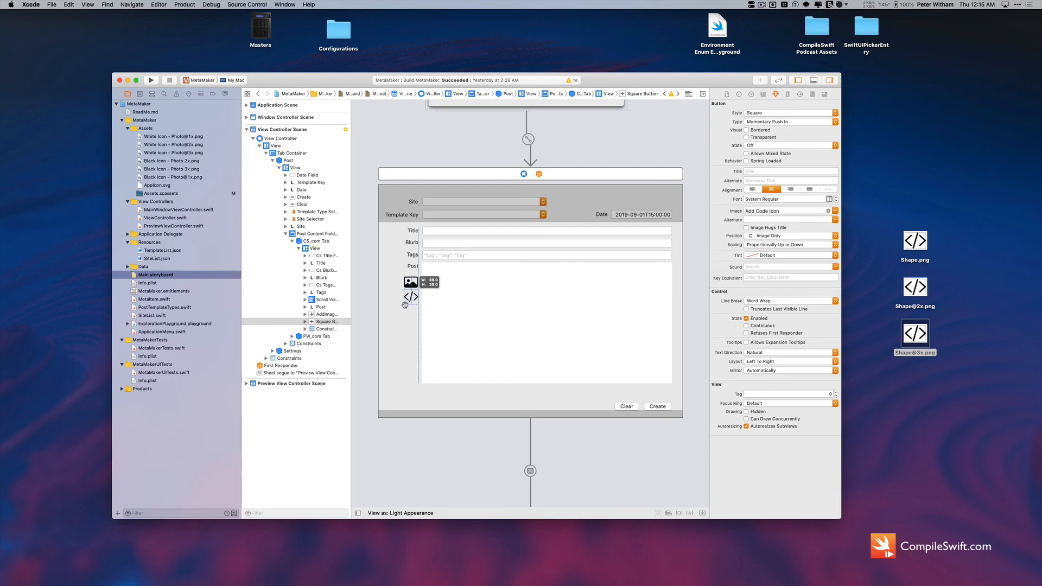
{"action": "left_click", "coordinate": [389, 316]}
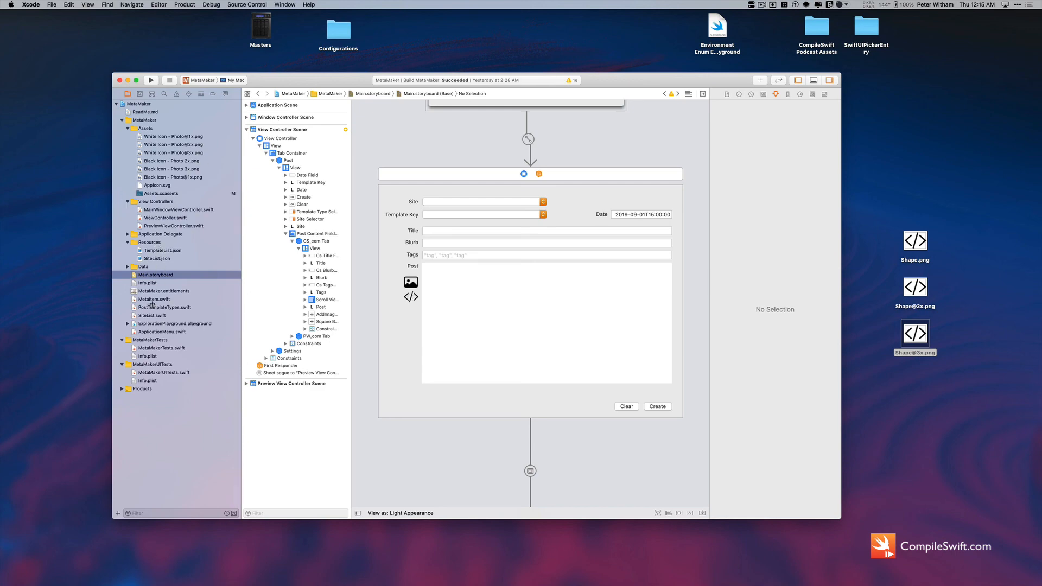
{"action": "left_click", "coordinate": [161, 193]}
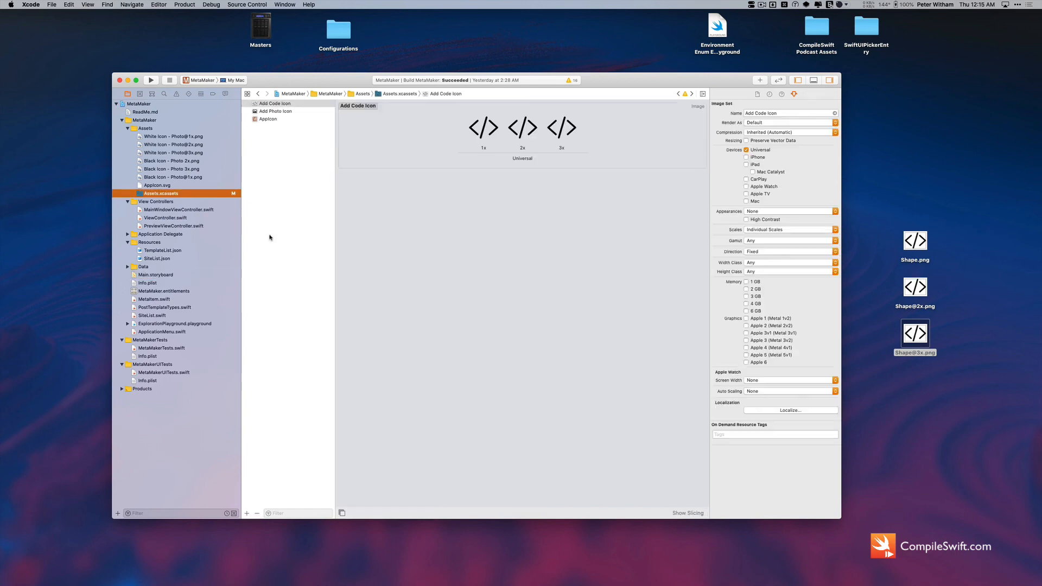
{"action": "mouse_move", "coordinate": [417, 271]}
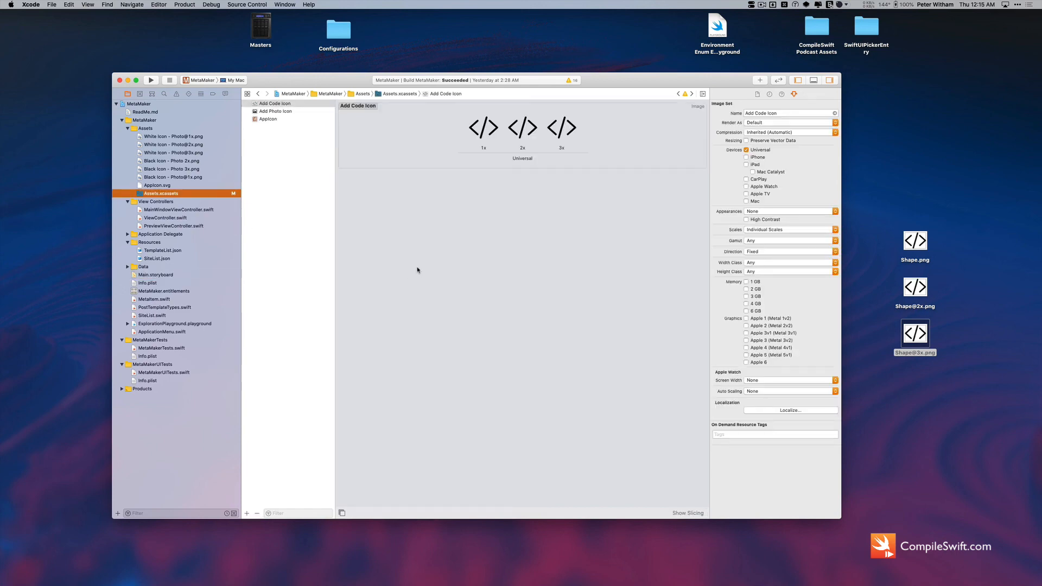